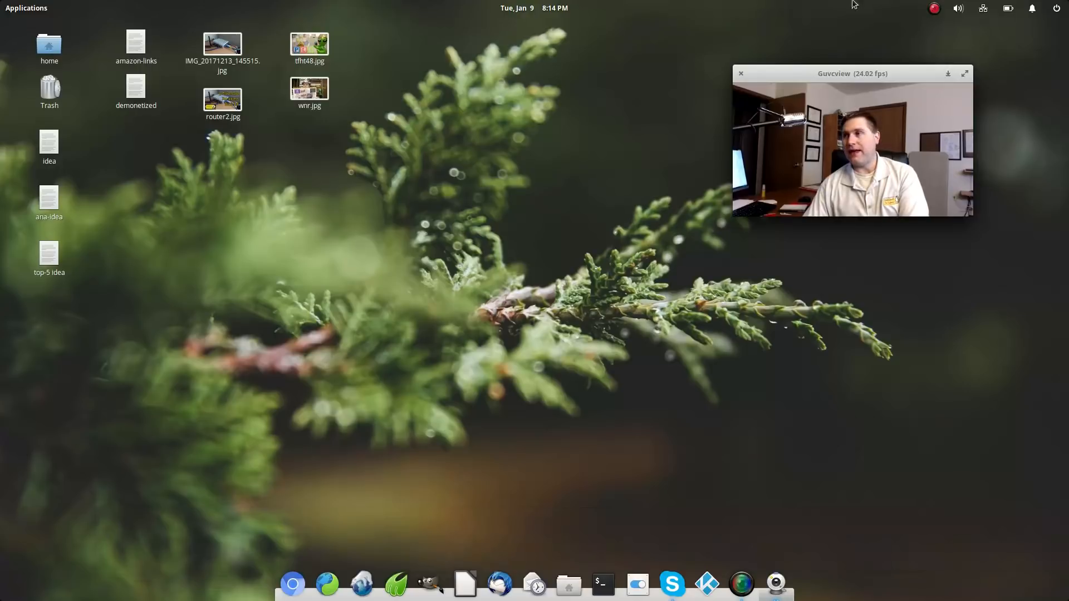
# - Drag the Guvcview window out so the live webcam feed fills the screen
pyautogui.moveTo(851, 73); pyautogui.dragTo(535, 199)
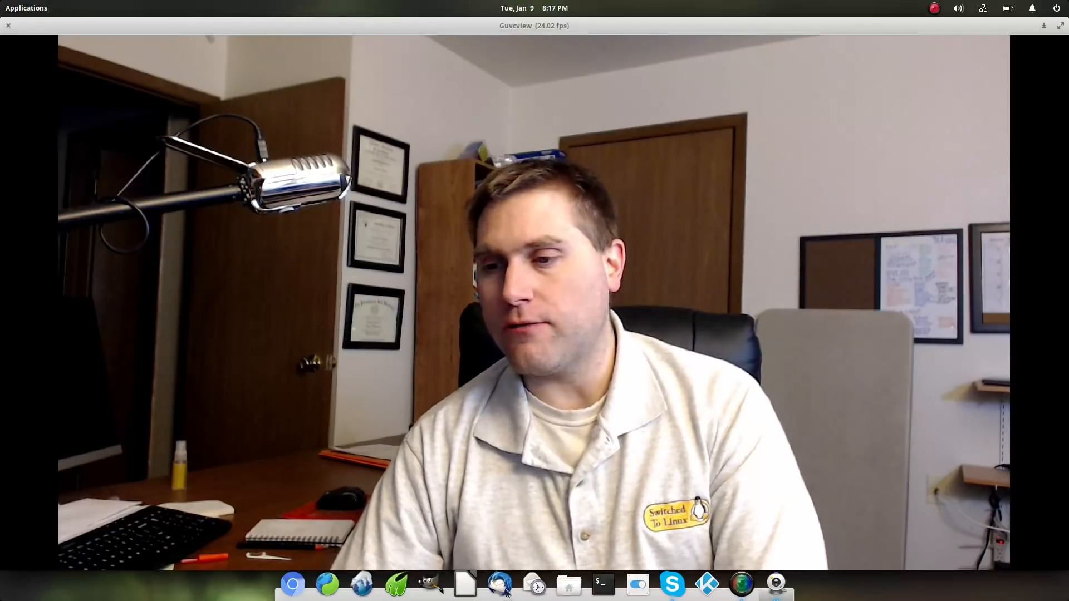
pyautogui.moveTo(328, 584)
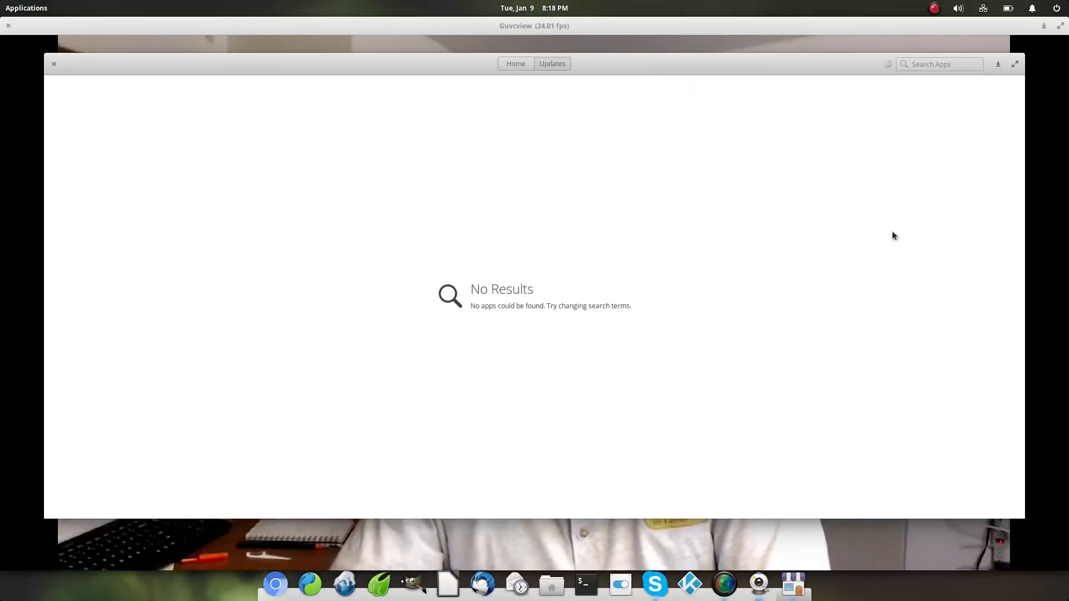
pyautogui.moveTo(997, 66)
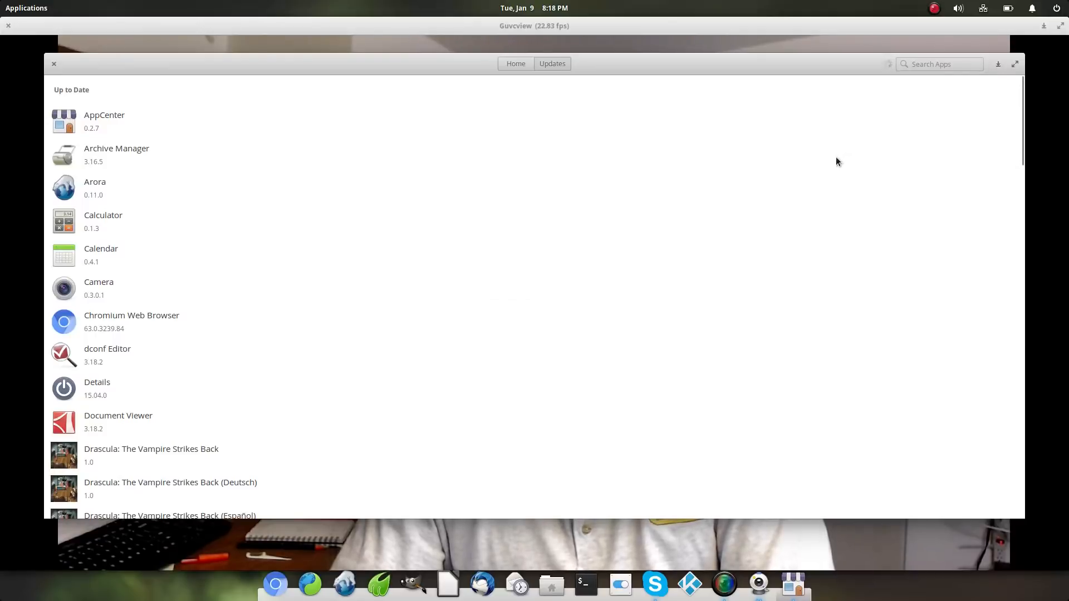
pyautogui.moveTo(810, 200)
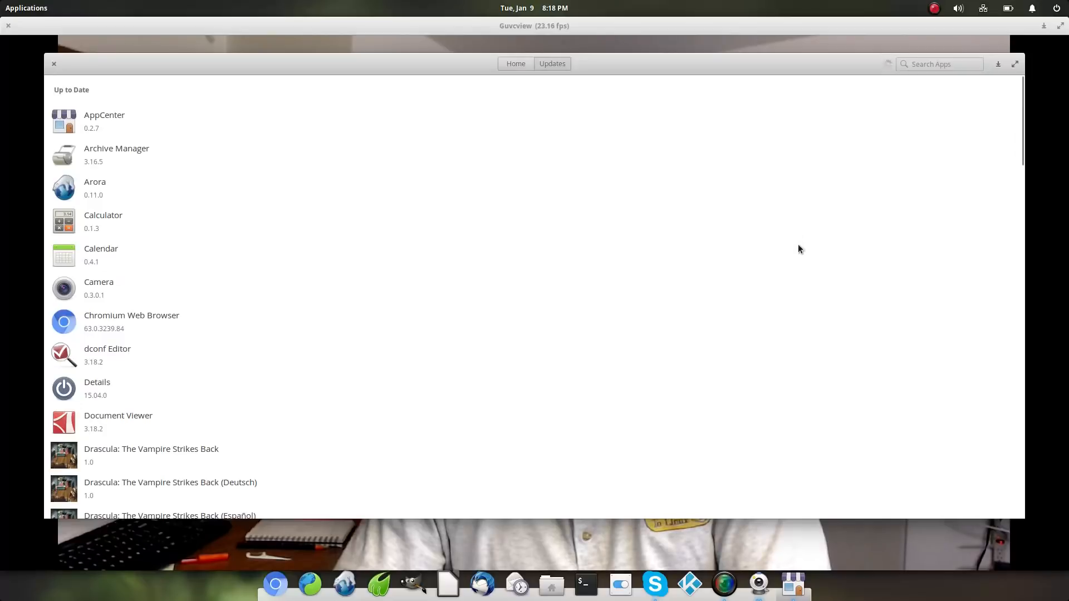
pyautogui.moveTo(18, 162)
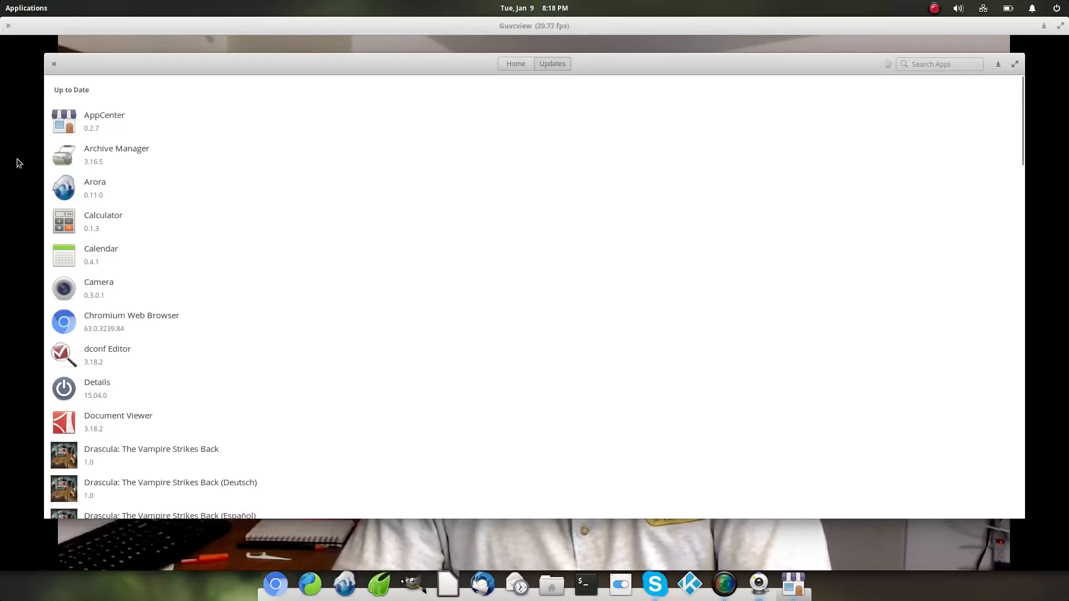
pyautogui.moveTo(705, 173)
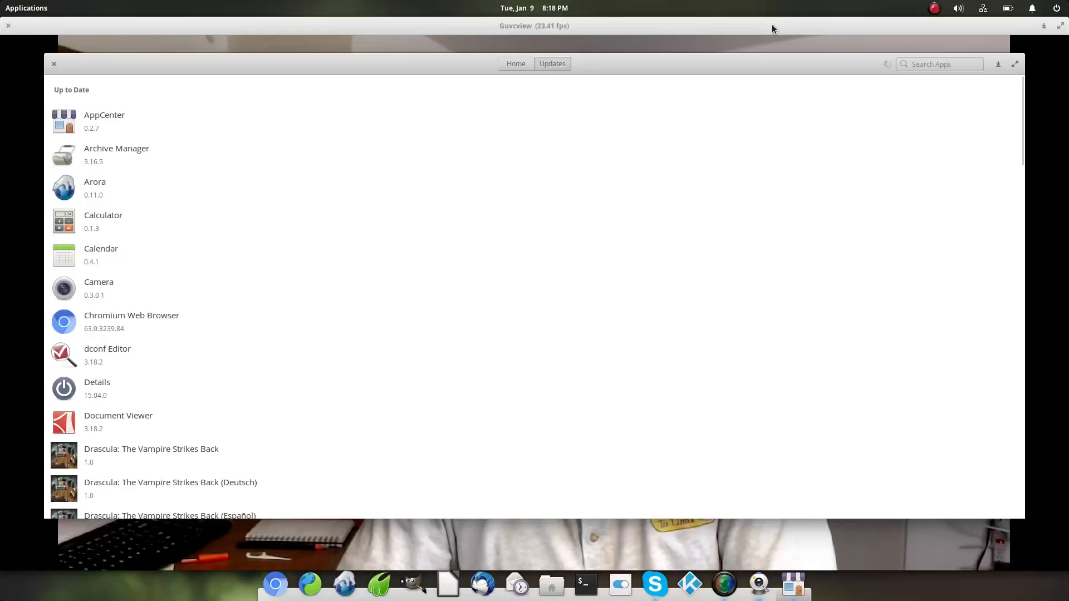
# - Close AppCenter, relaunch it from the dock to recheck updates, then close it again
pyautogui.click(54, 64)
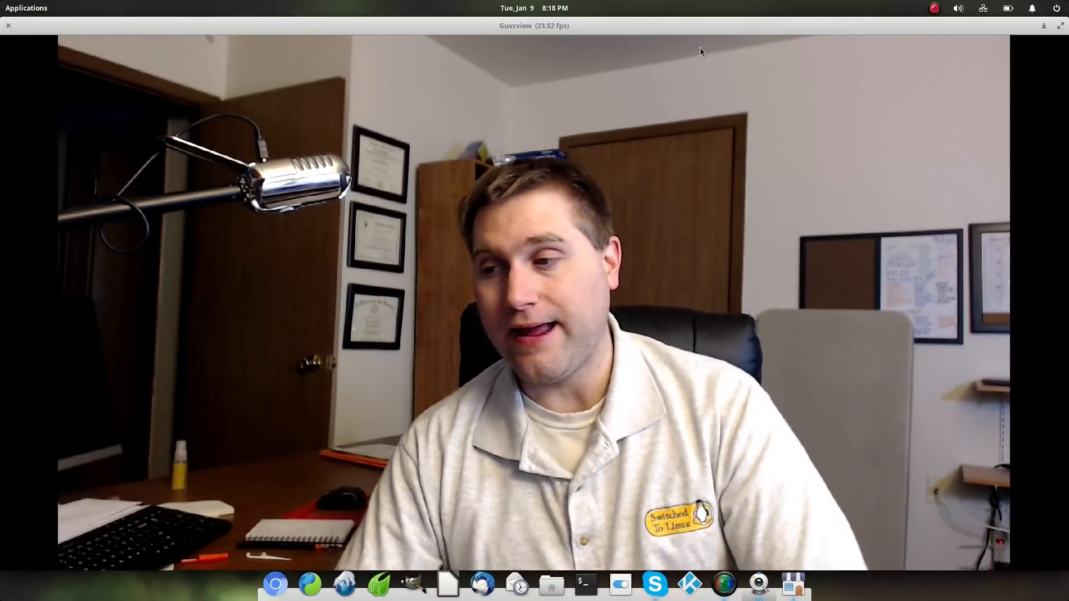
pyautogui.moveTo(669, 55)
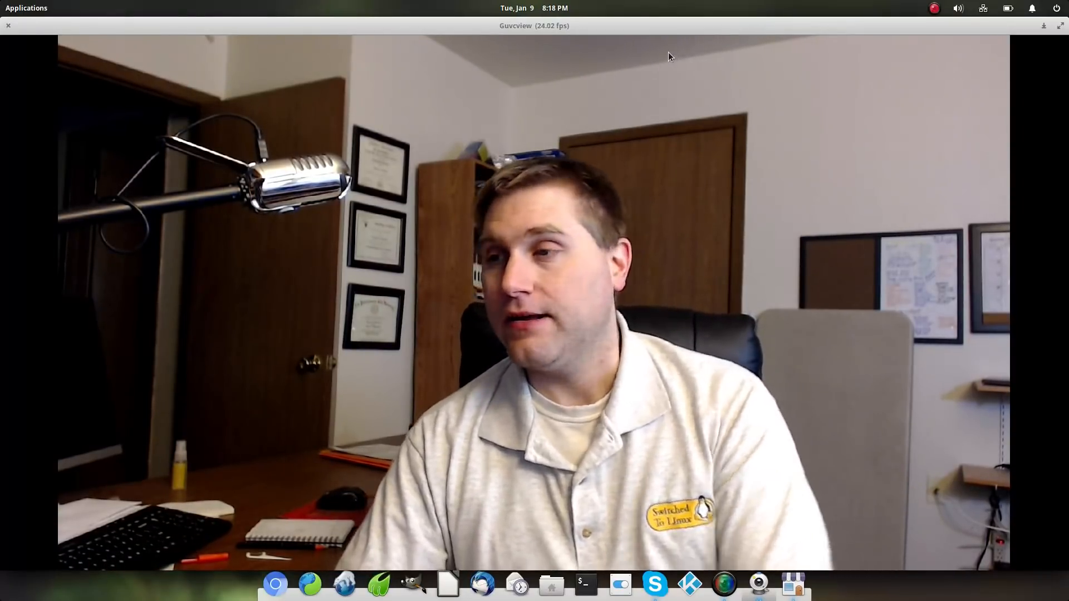
pyautogui.click(793, 584)
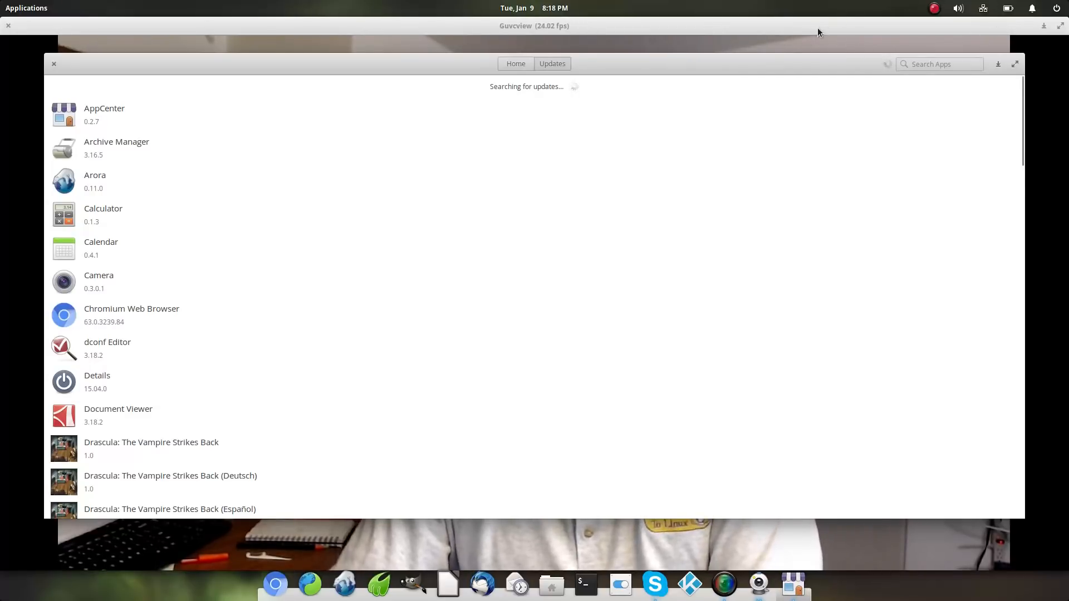
pyautogui.click(54, 64)
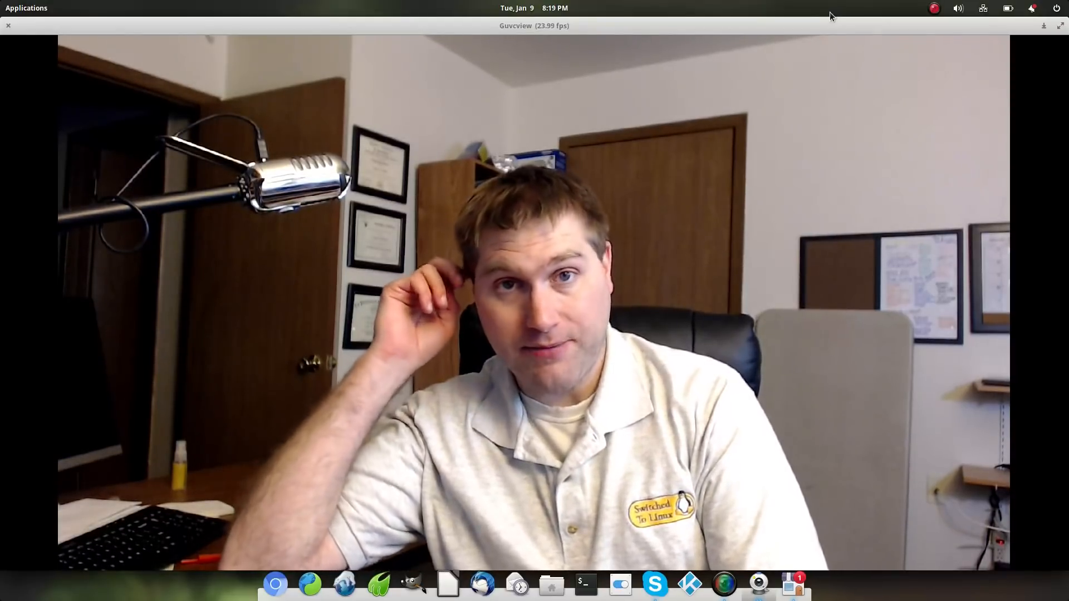
# - Relaunch AppCenter from the dock to view the pending Operating System Updates
pyautogui.click(790, 584)
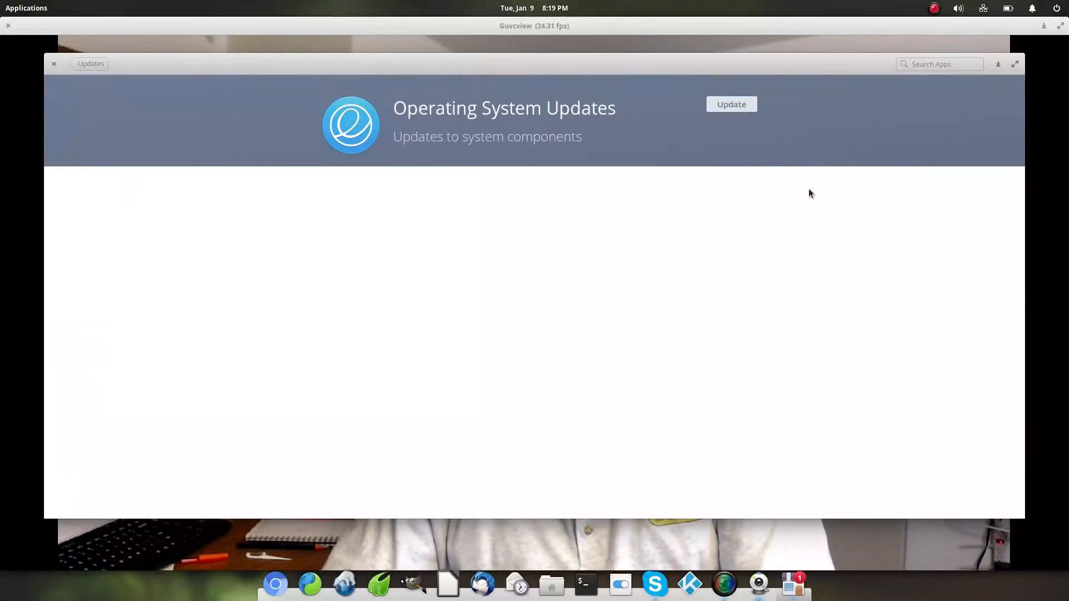
pyautogui.moveTo(886, 280)
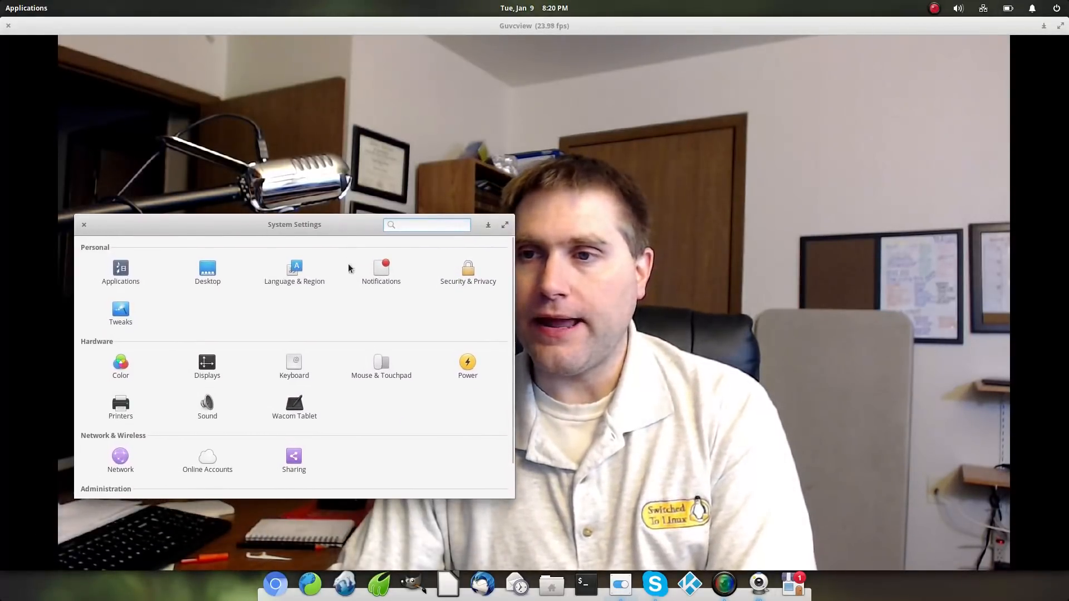
# - Close the Applications startup page showing Skype for Linux, then bring up System Settings from the dock
pyautogui.click(121, 271)
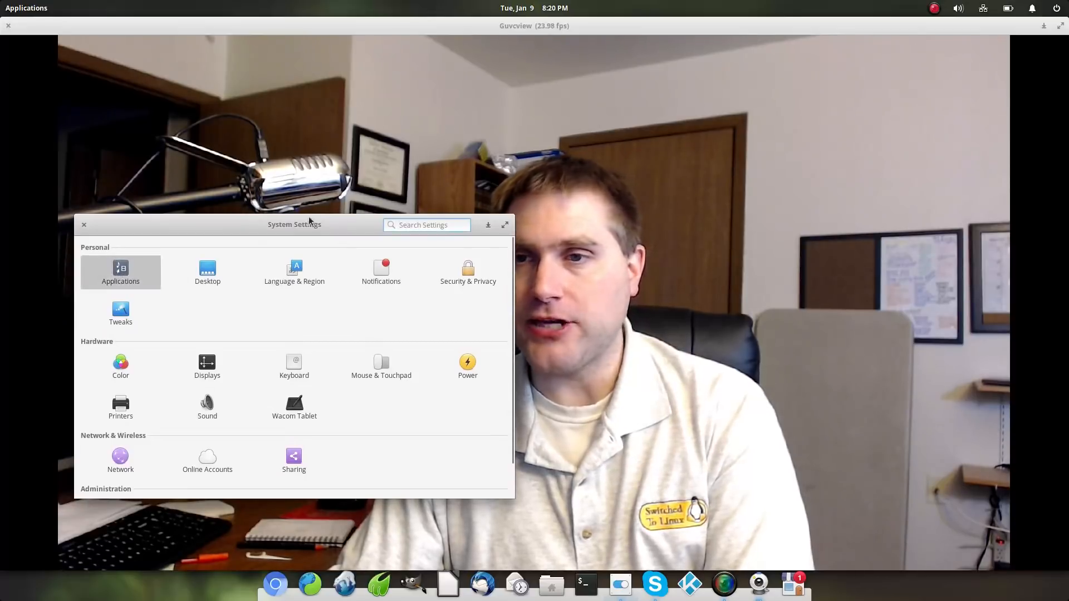
pyautogui.click(120, 271)
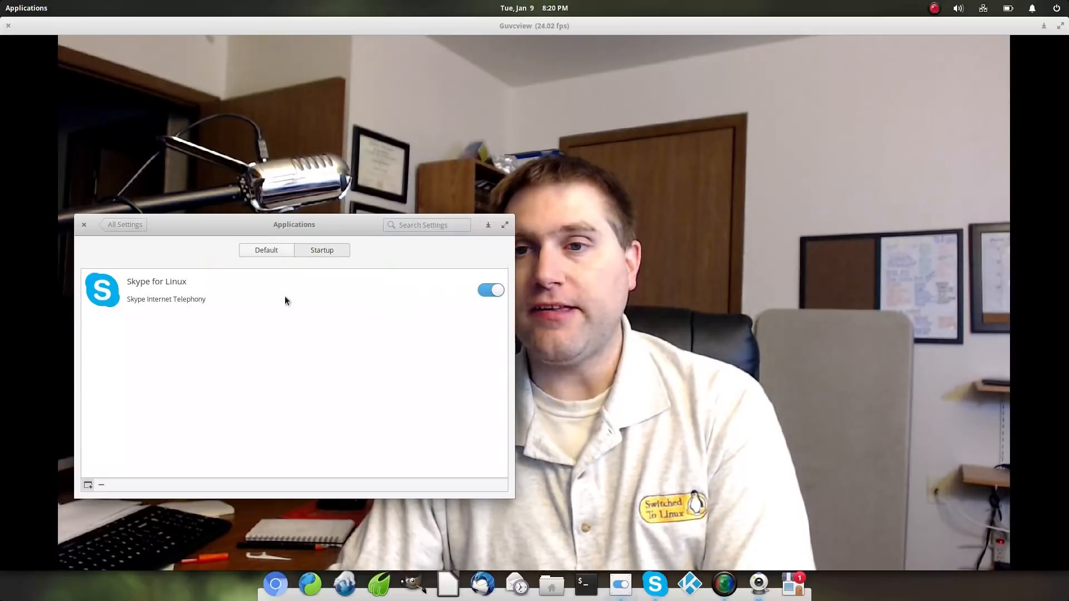
pyautogui.moveTo(490, 291)
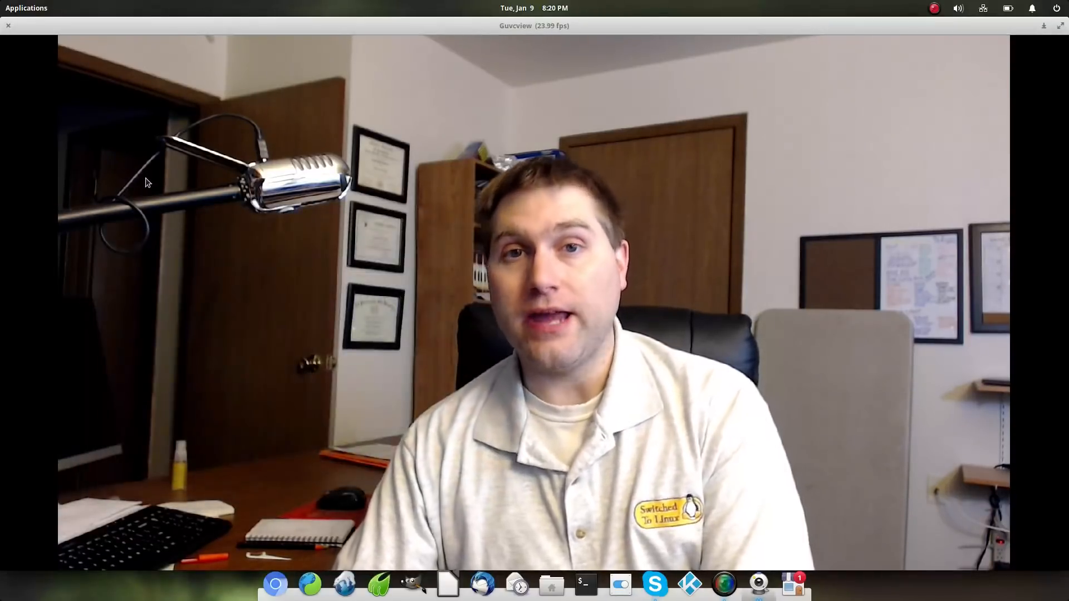
pyautogui.rightClick(653, 583)
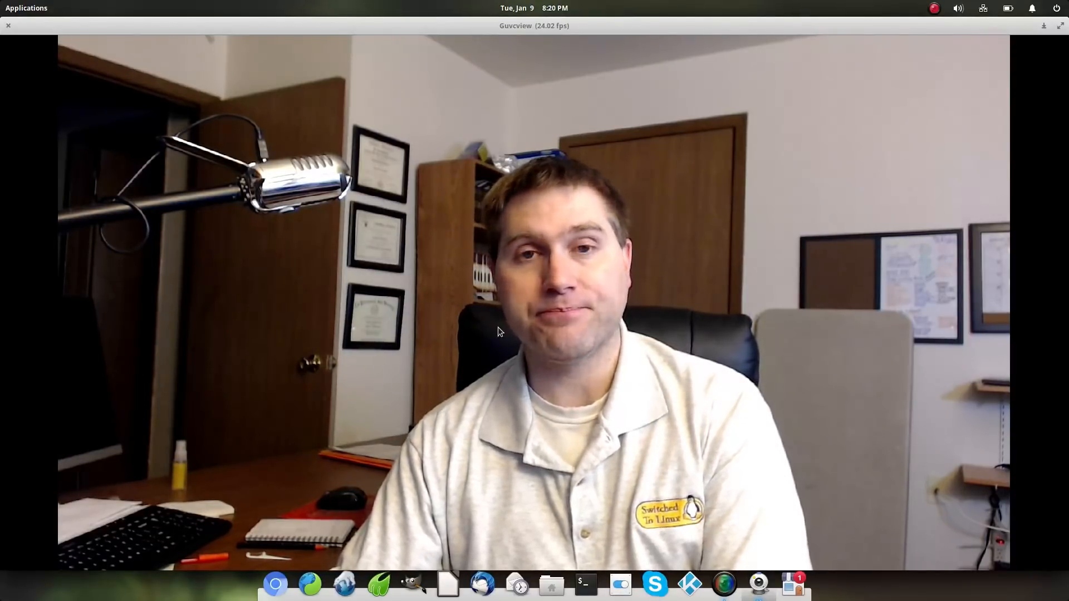
pyautogui.moveTo(653, 584)
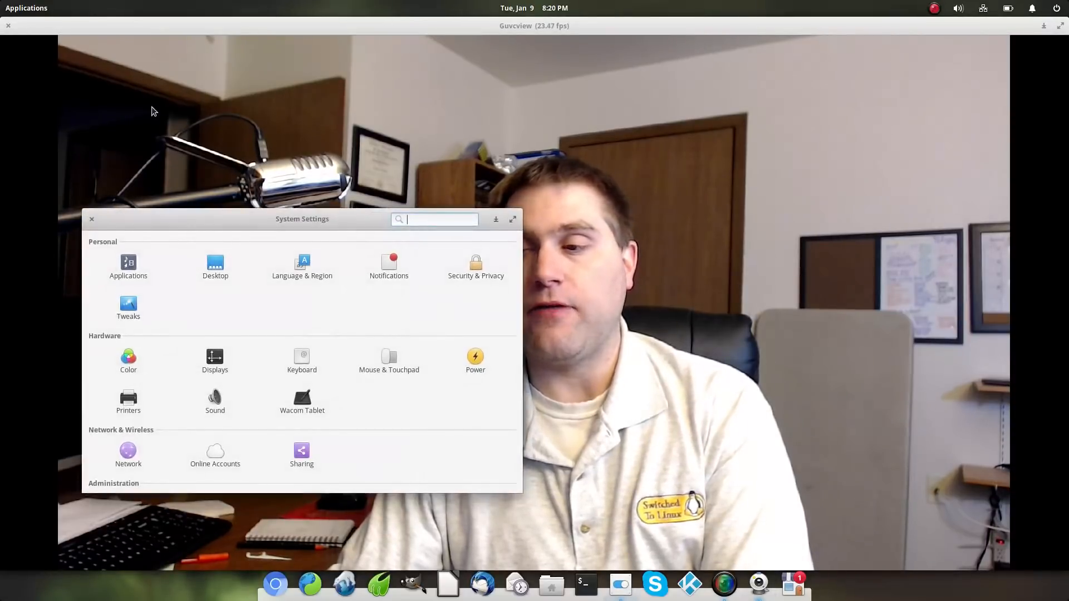
# - In Applications > Startup, remove Skype for Linux and close System Settings
pyautogui.click(128, 264)
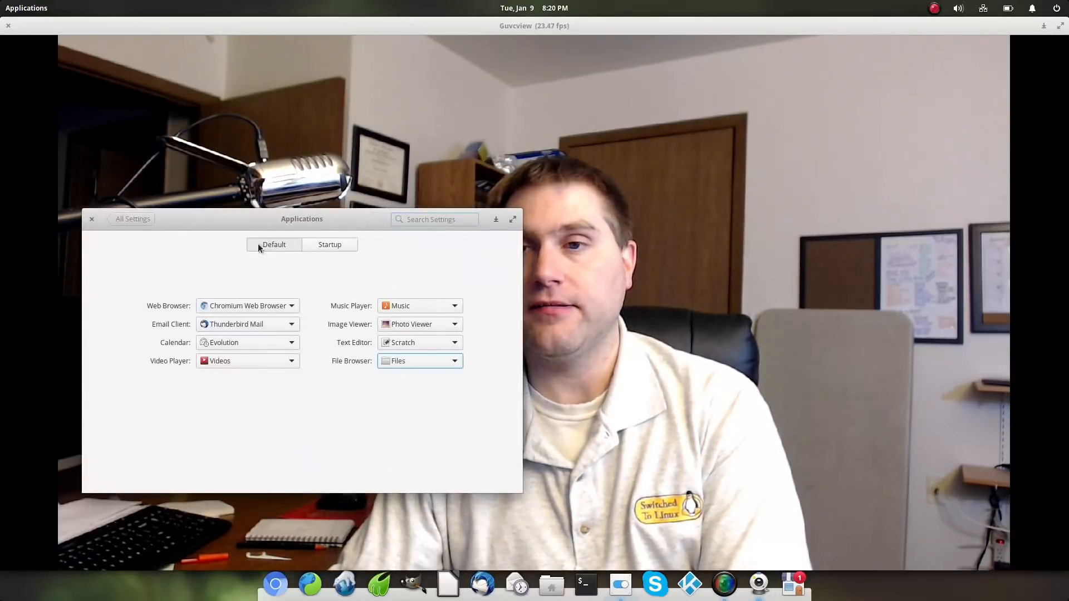
pyautogui.click(329, 243)
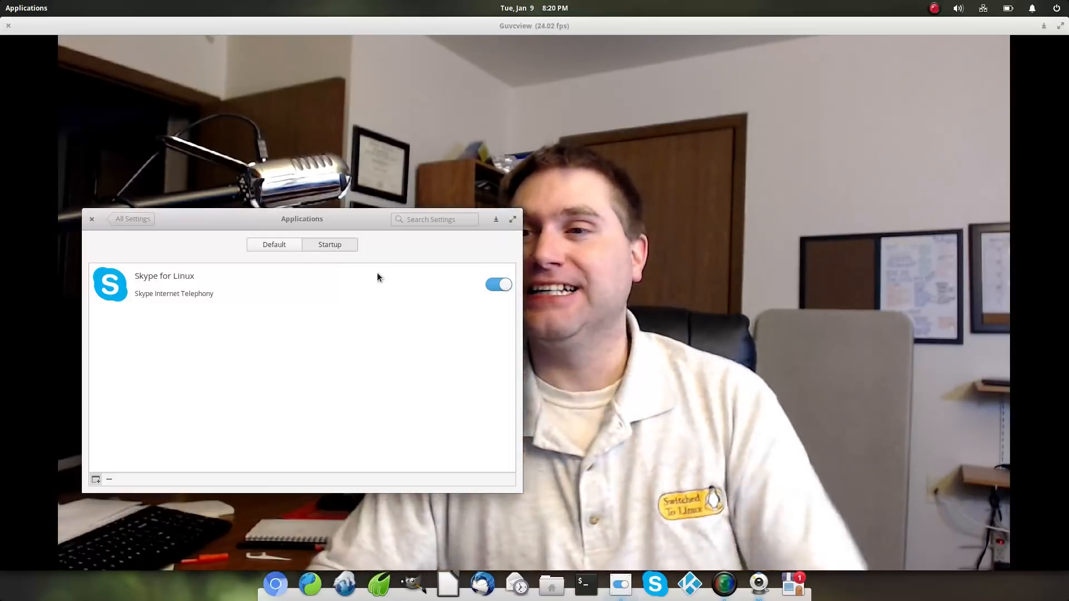
pyautogui.click(498, 284)
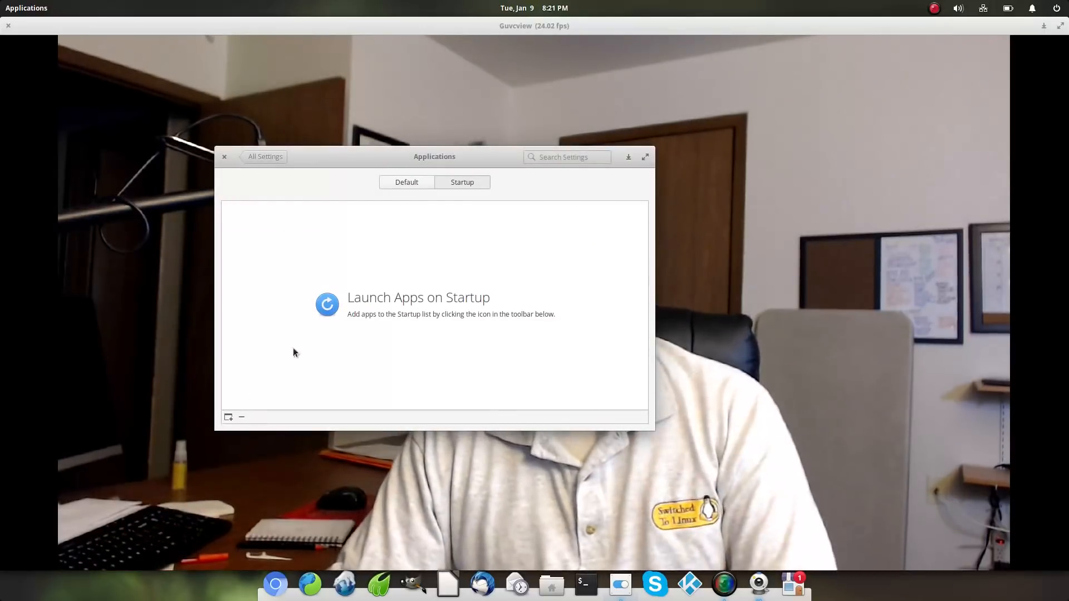
pyautogui.click(224, 157)
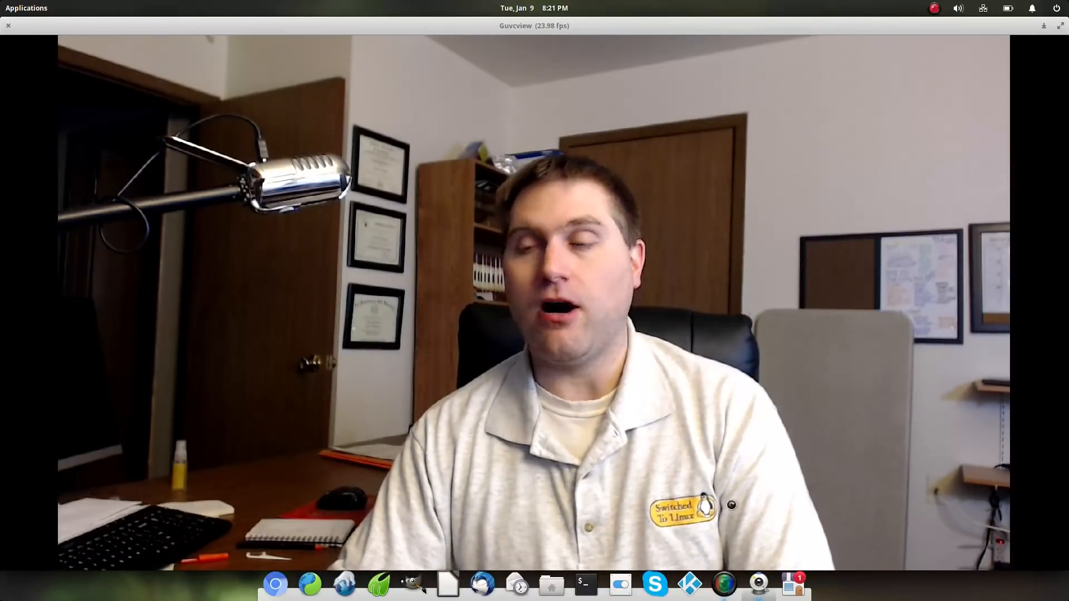
pyautogui.moveTo(653, 584)
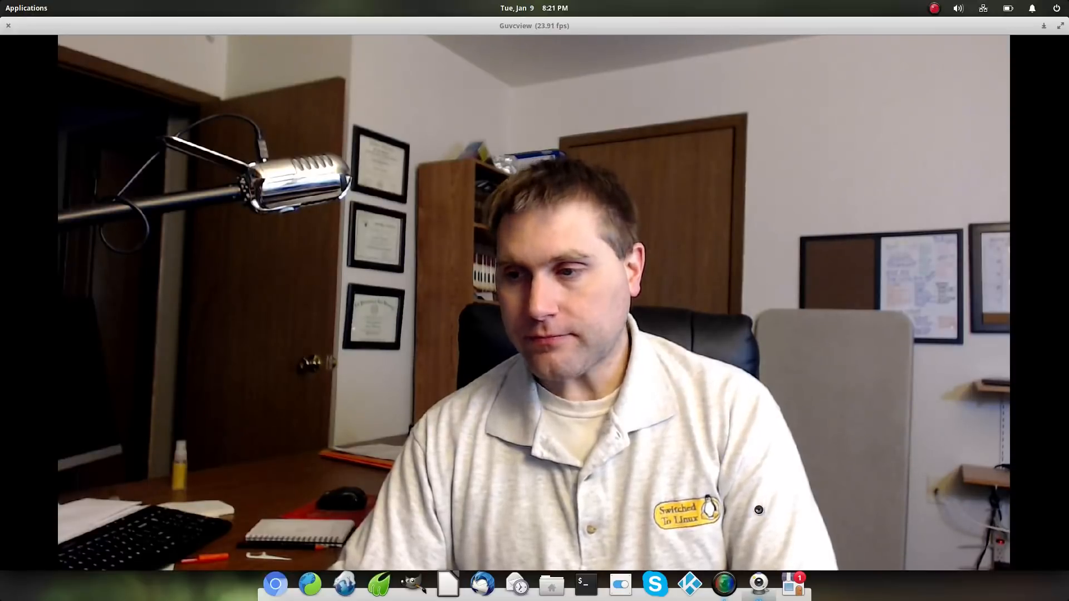
# - Launch System Settings from the dock to show the personal, hardware and network overview
pyautogui.click(654, 583)
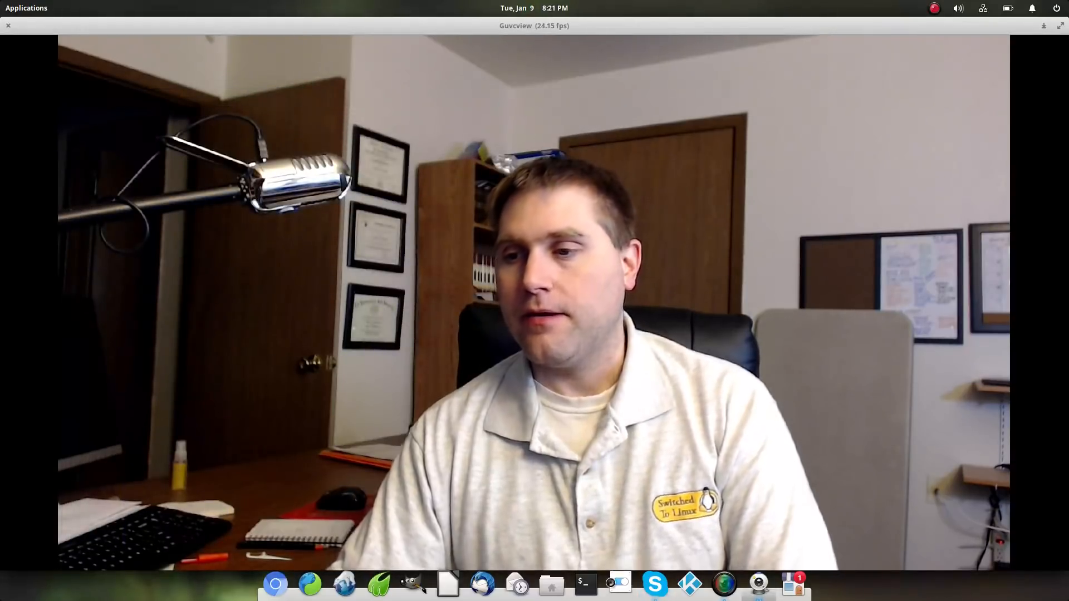
pyautogui.click(616, 584)
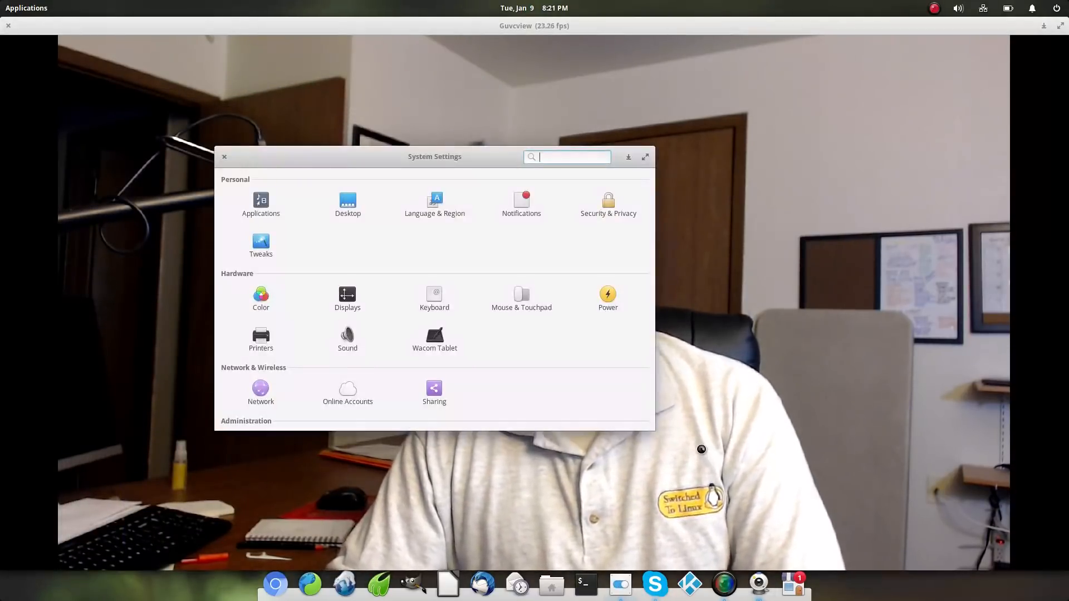
# - Switch off the Skype for Linux toggle in Applications > Startup, then return to All Settings
pyautogui.click(261, 200)
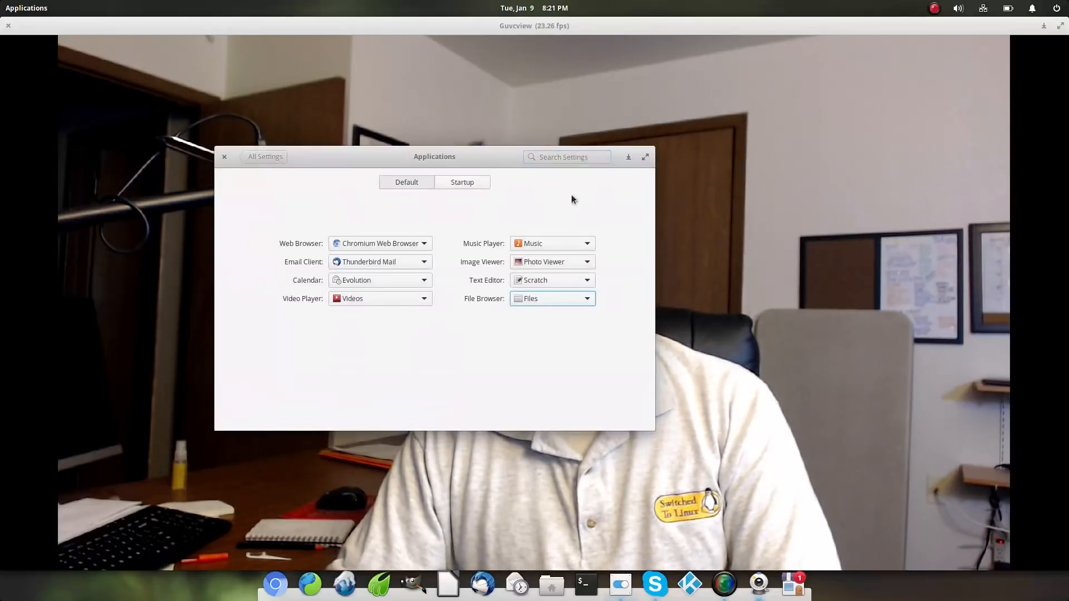
pyautogui.click(461, 182)
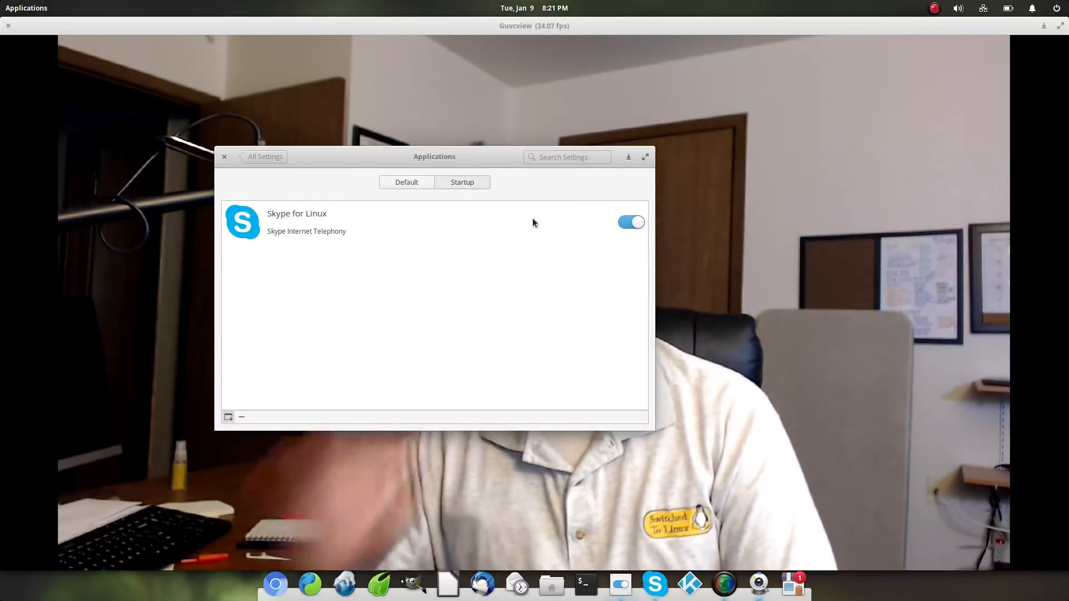
pyautogui.moveTo(352, 237)
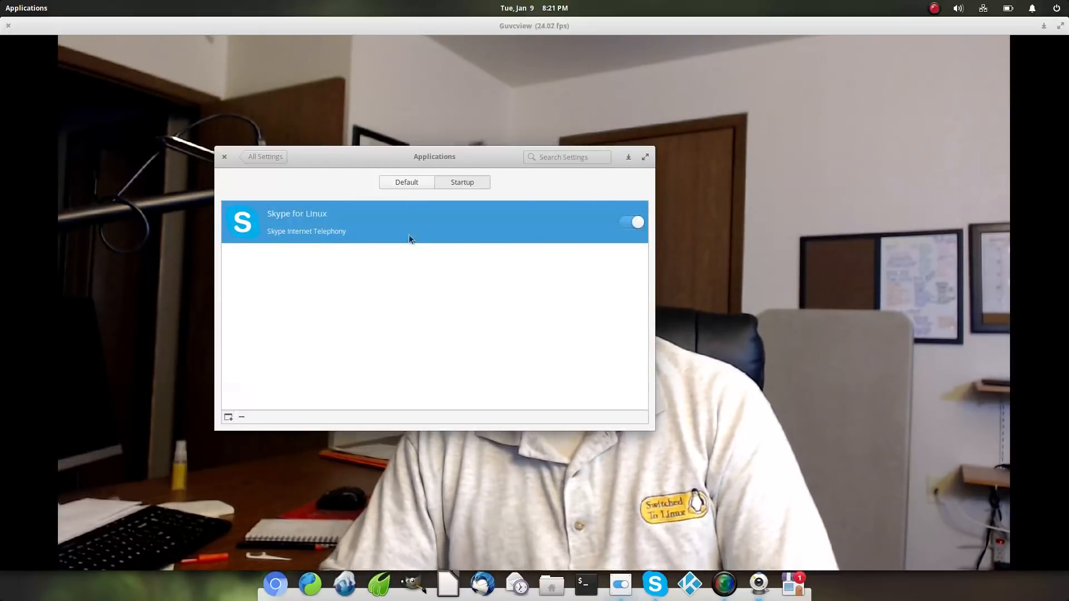
pyautogui.click(630, 222)
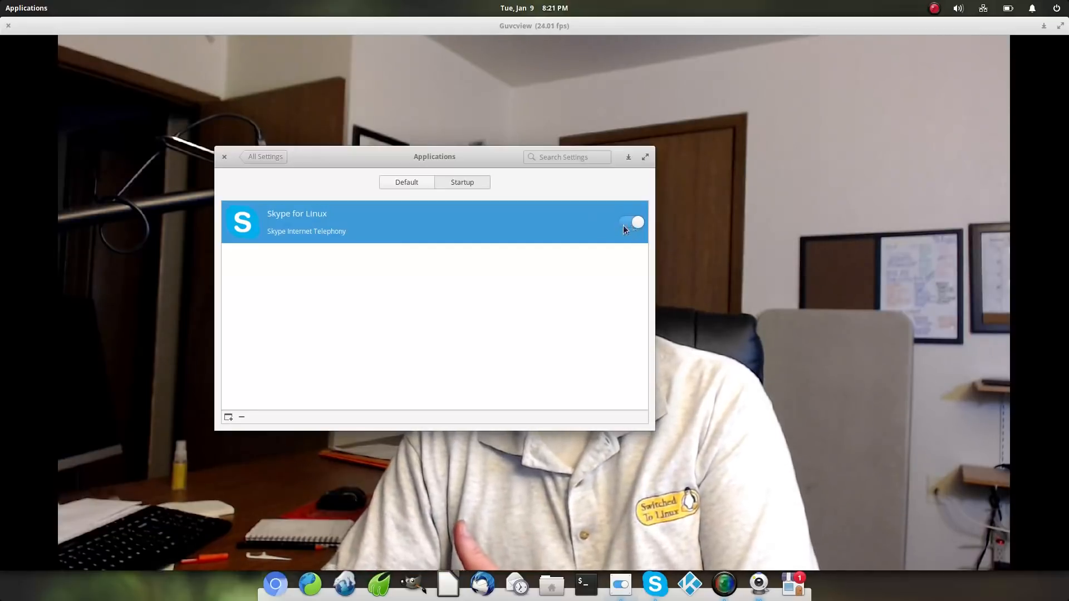
pyautogui.click(630, 222)
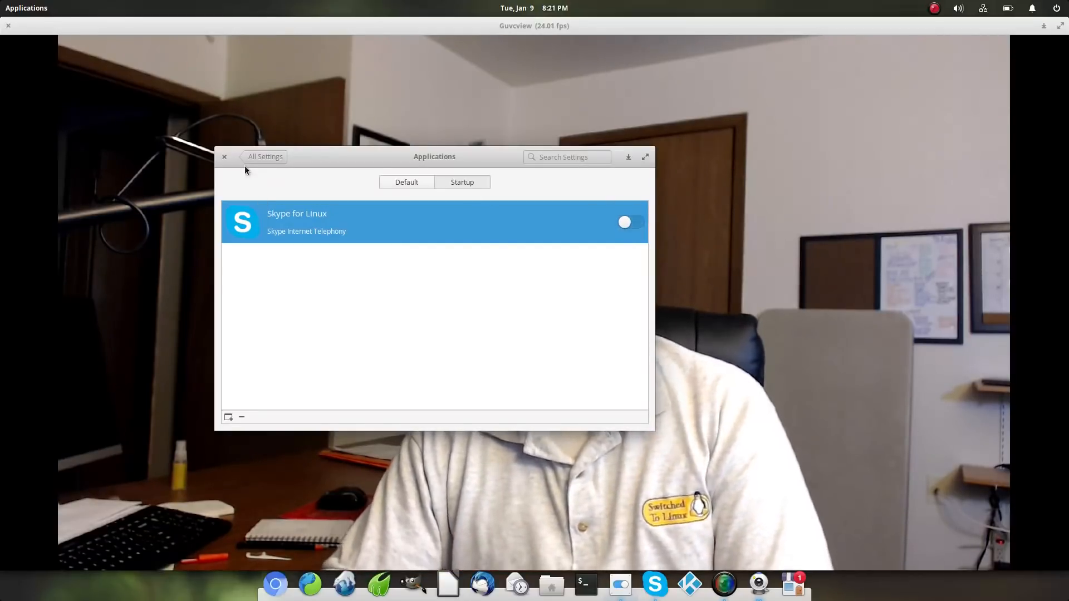
pyautogui.rightClick(654, 584)
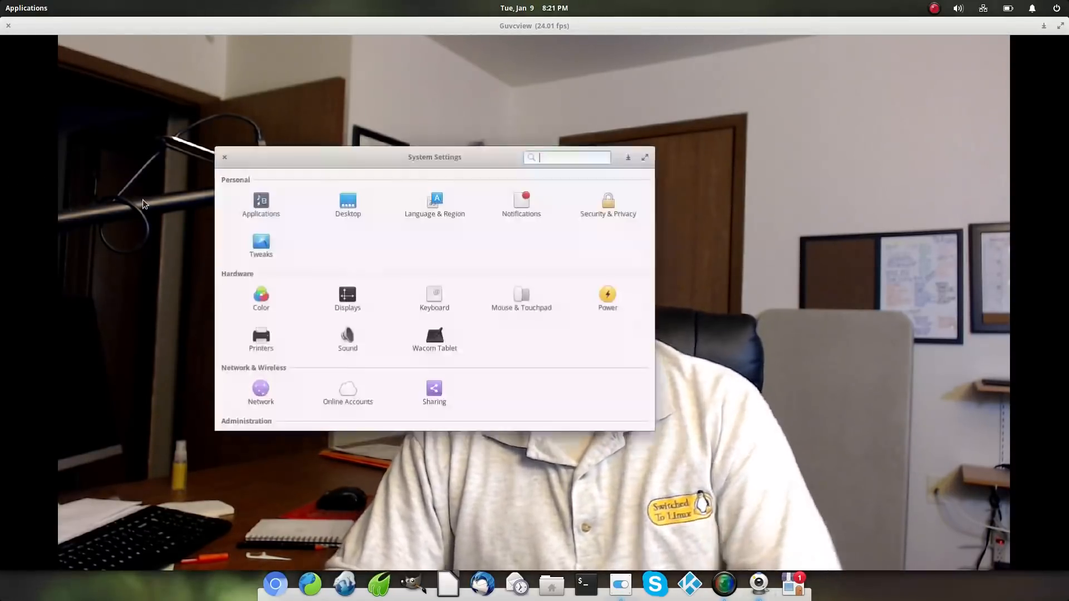
# - Reopen Applications > Startup, select Skype for Linux and remove it, emptying the list
pyautogui.click(260, 204)
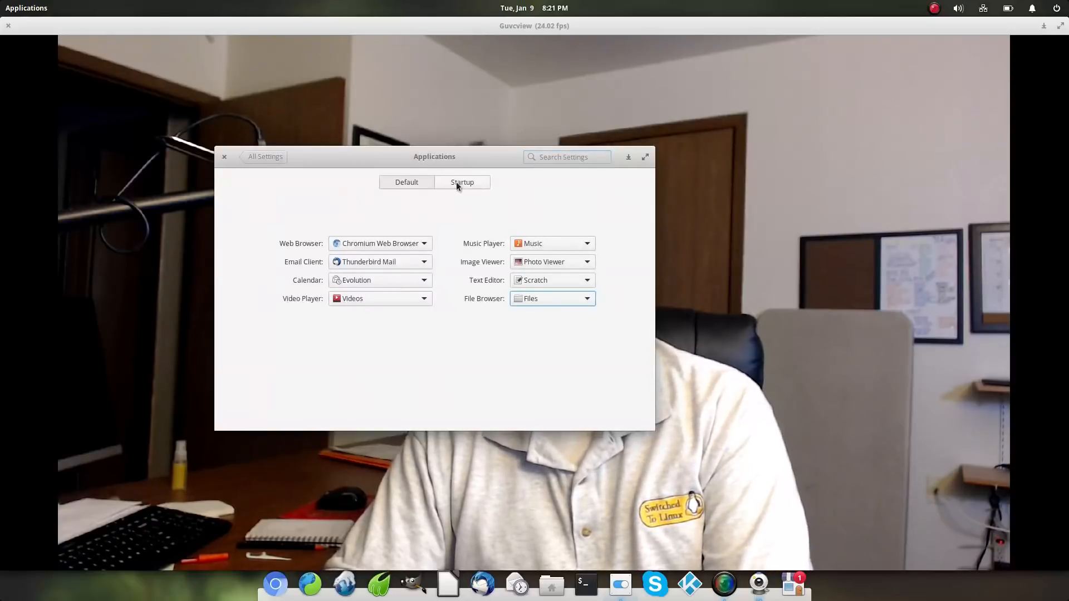
pyautogui.click(461, 182)
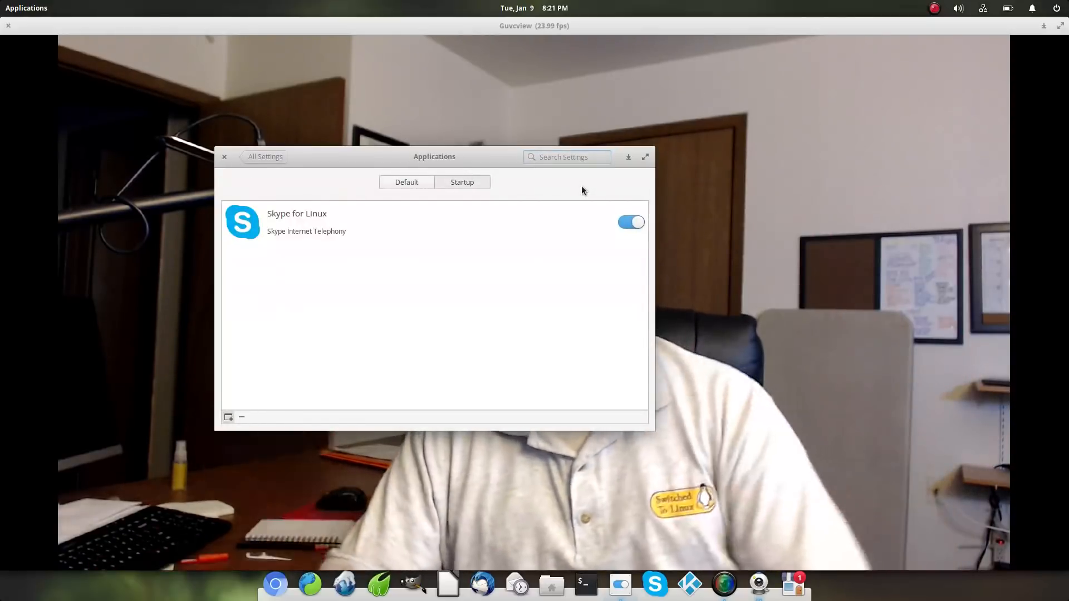
pyautogui.click(241, 417)
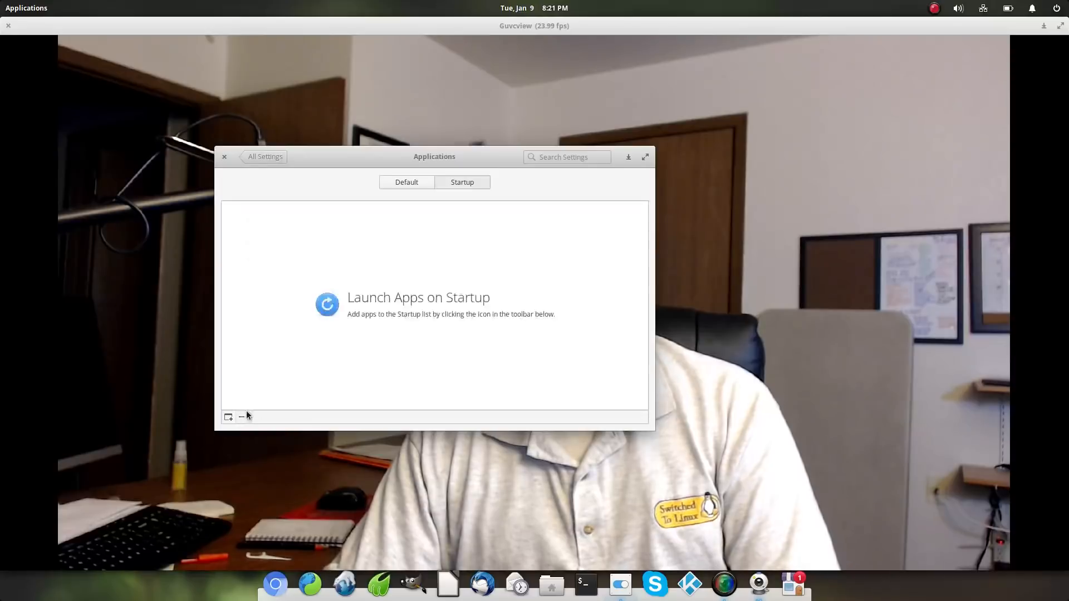
pyautogui.click(224, 156)
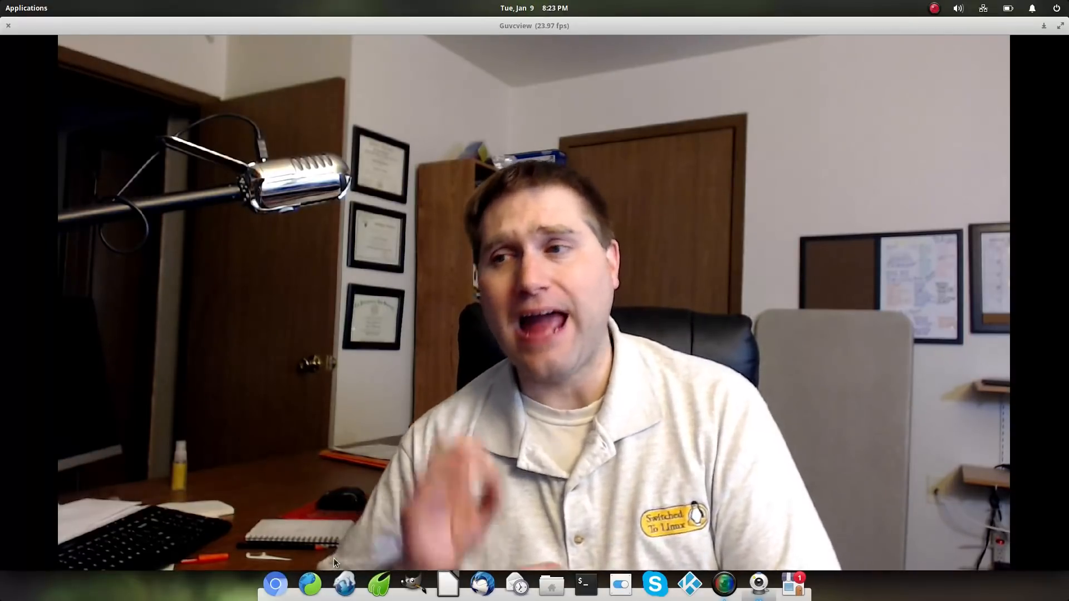
pyautogui.moveTo(310, 584)
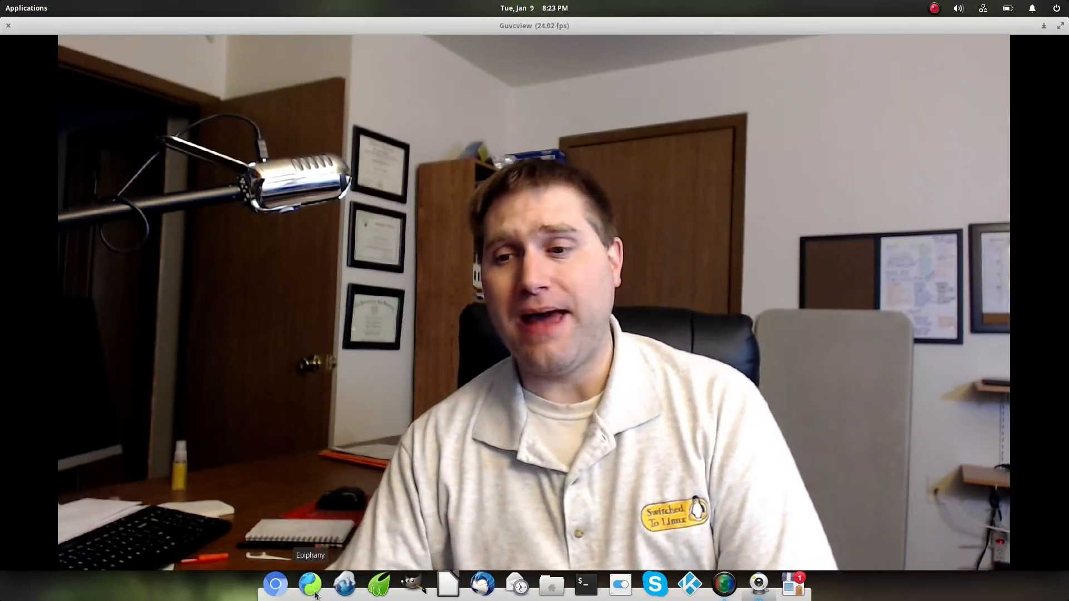
pyautogui.moveTo(743, 414)
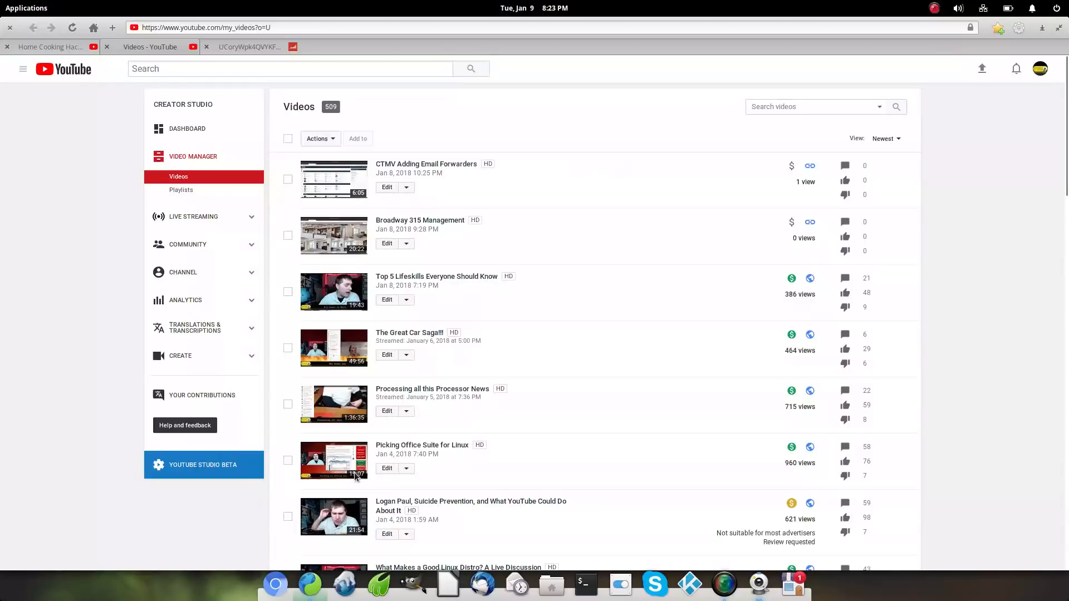
pyautogui.moveTo(567, 67)
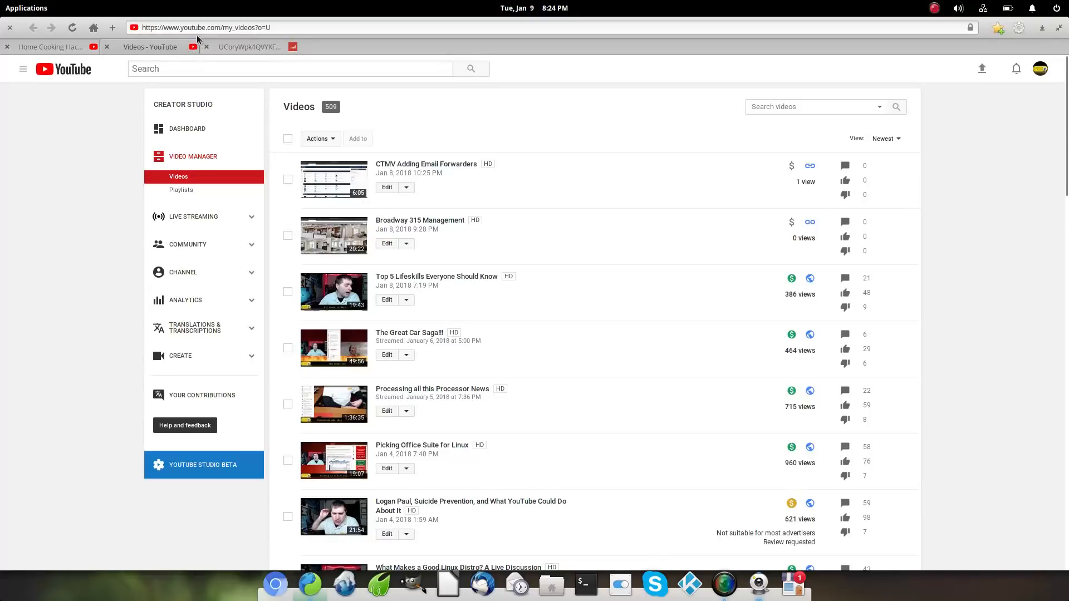
pyautogui.moveTo(106, 46)
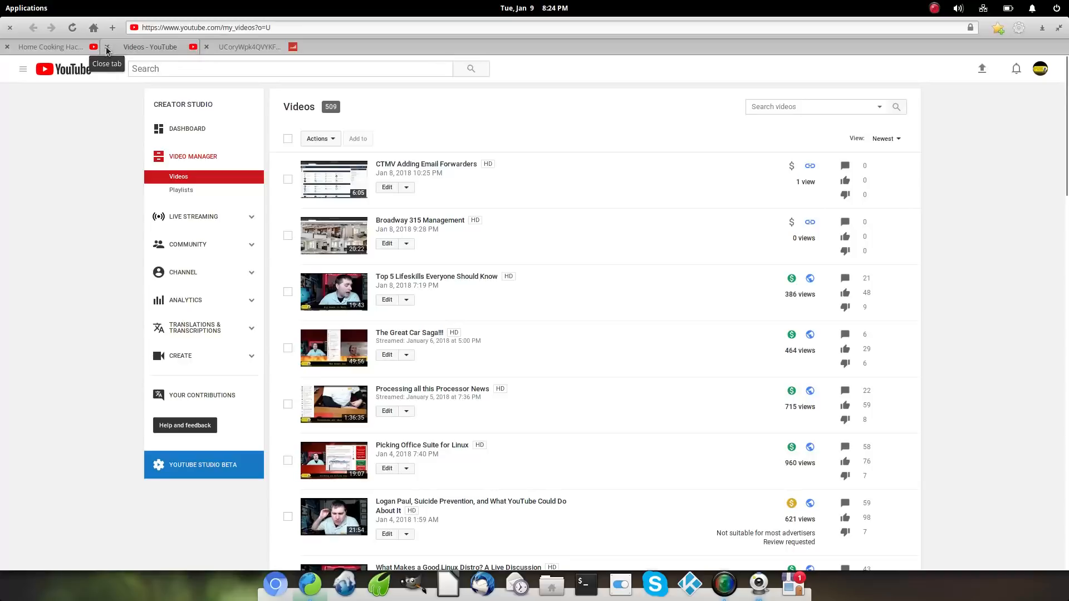
pyautogui.moveTo(185, 63)
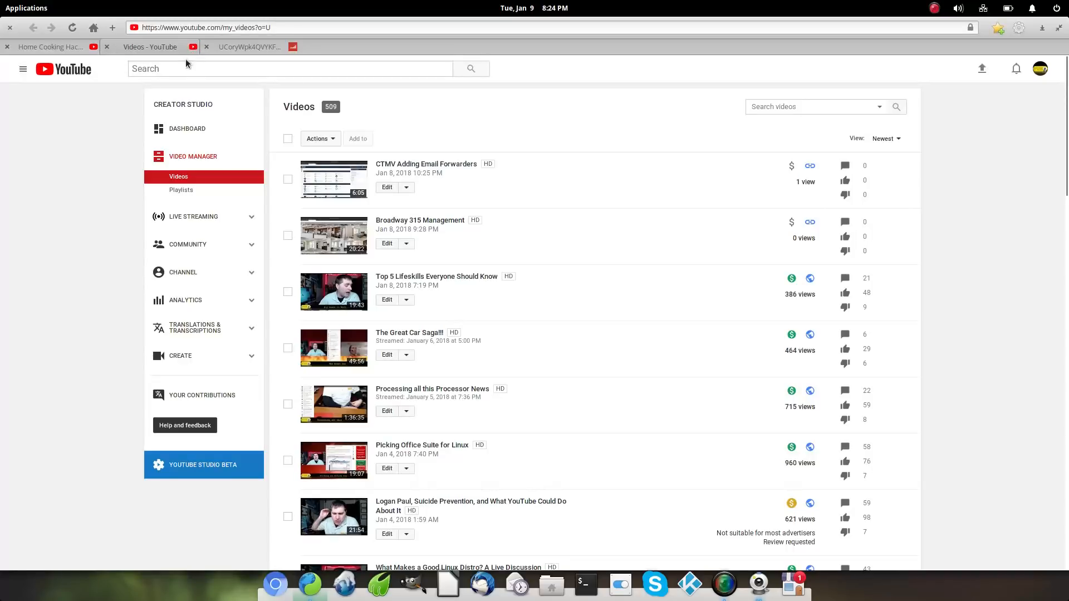
pyautogui.moveTo(622, 87)
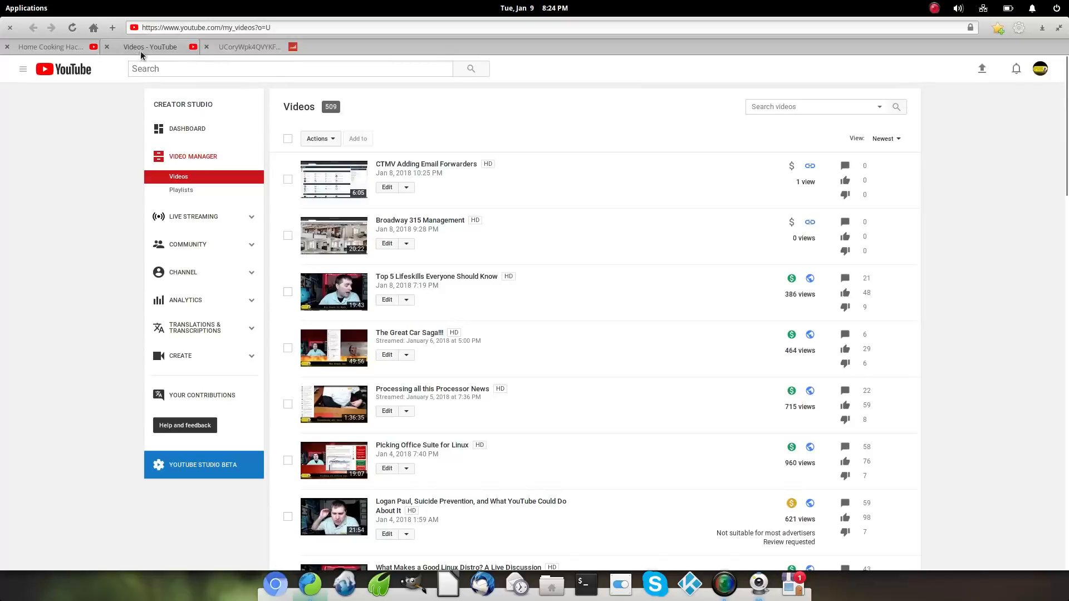
pyautogui.moveTo(118, 409)
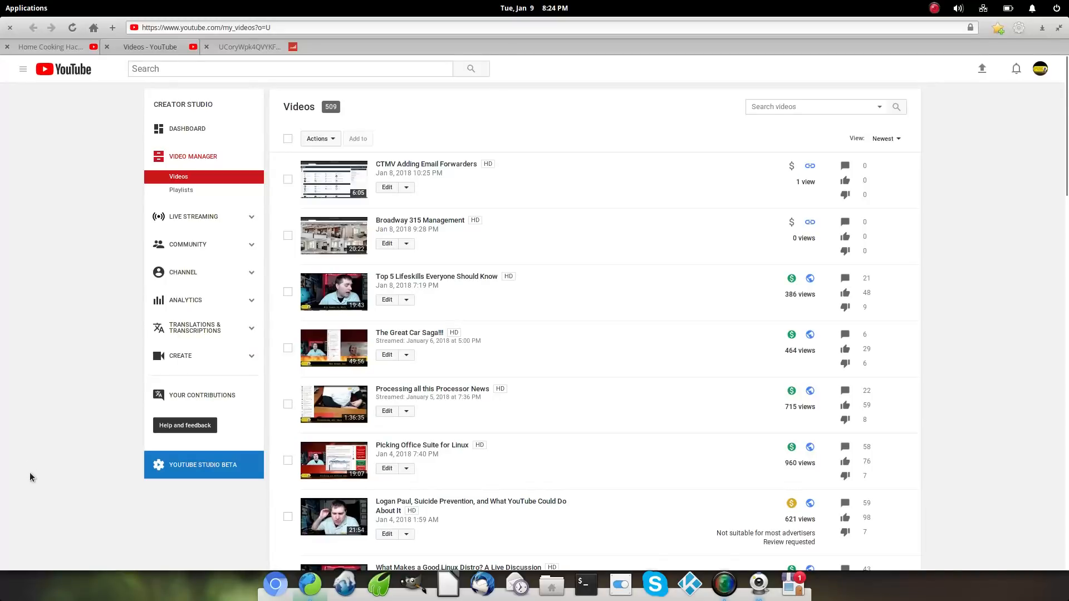
pyautogui.moveTo(33, 494)
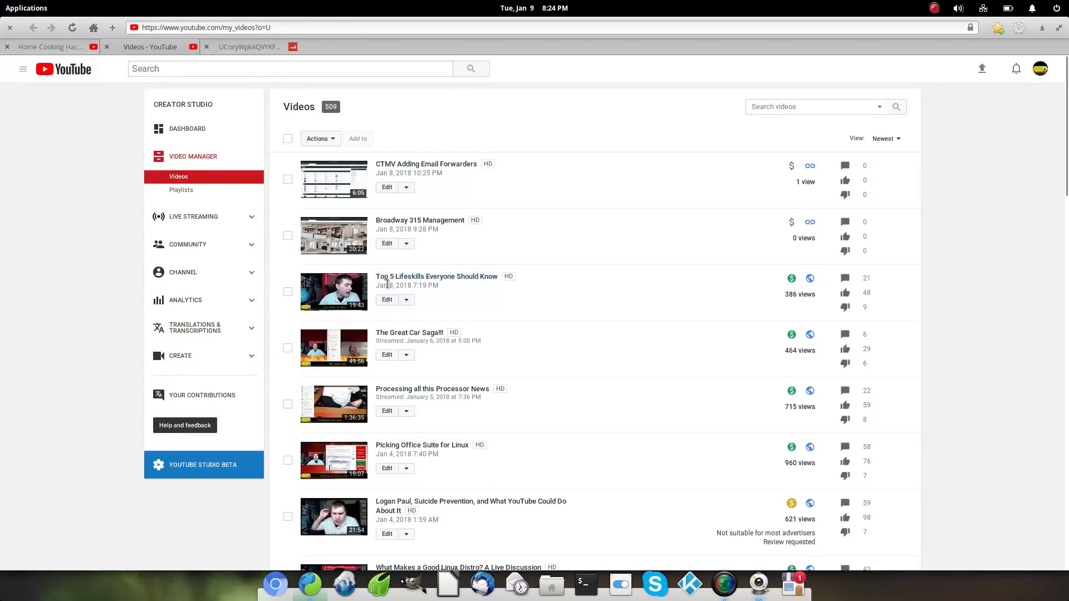
pyautogui.moveTo(502, 258)
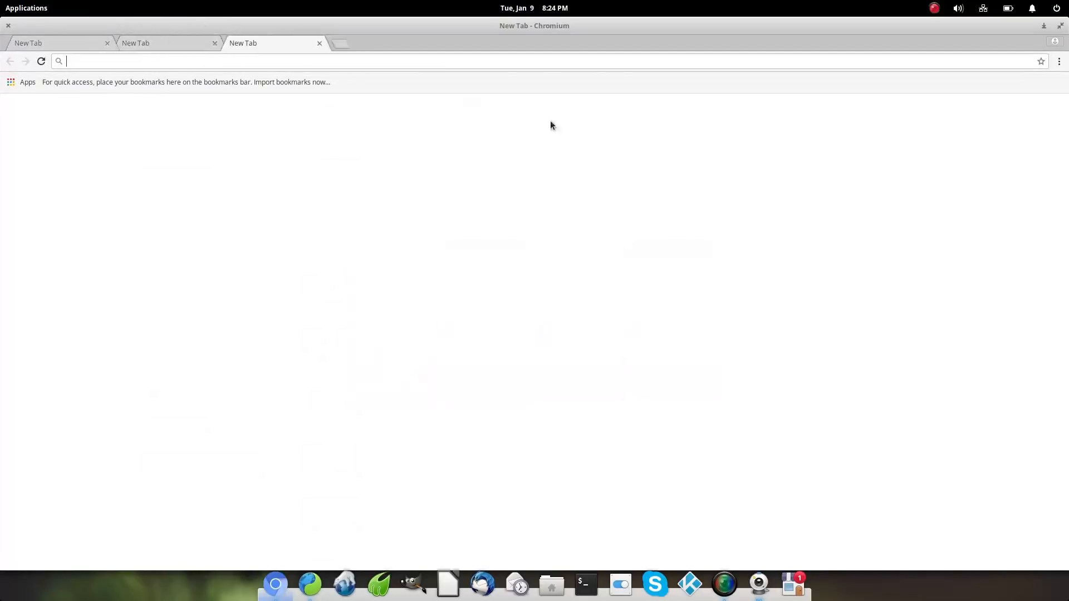
# - Switch browser tabs to view the New Tab page's YouTube and elementary blog thumbnails
pyautogui.click(157, 42)
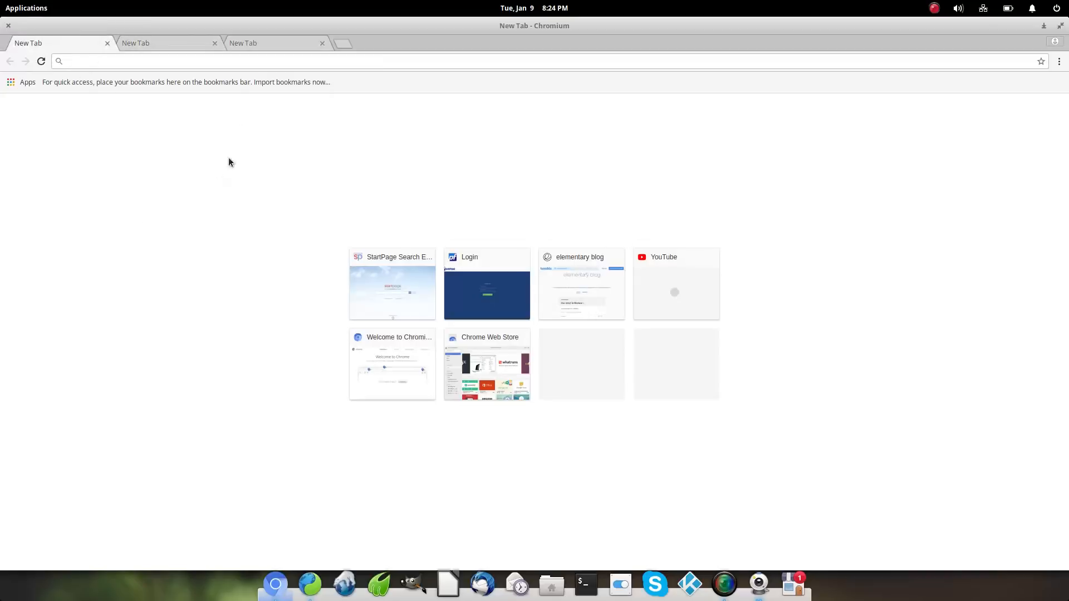
pyautogui.click(276, 43)
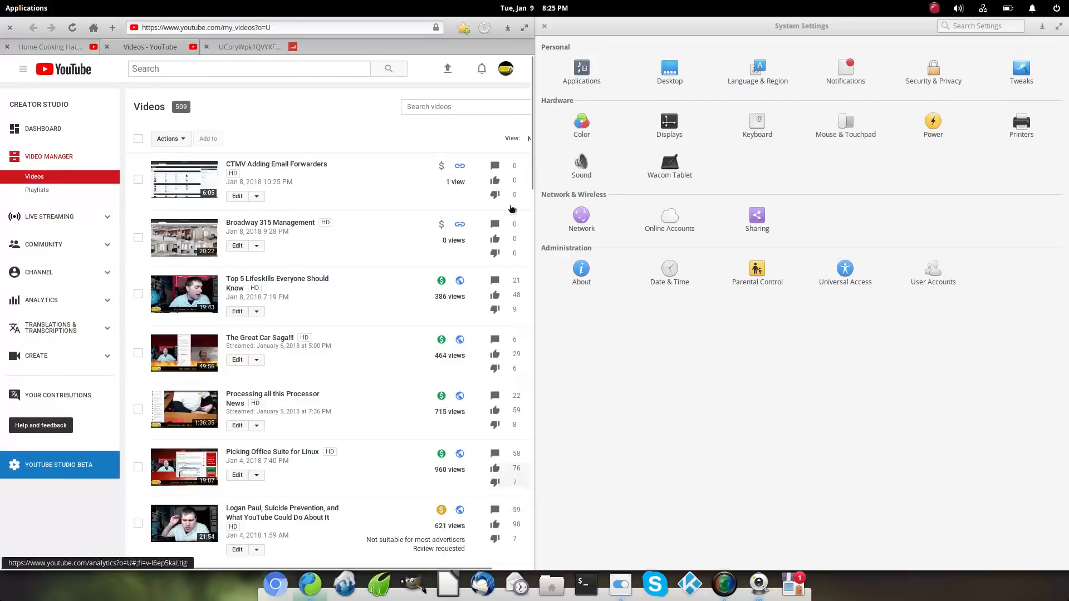
pyautogui.moveTo(536, 154)
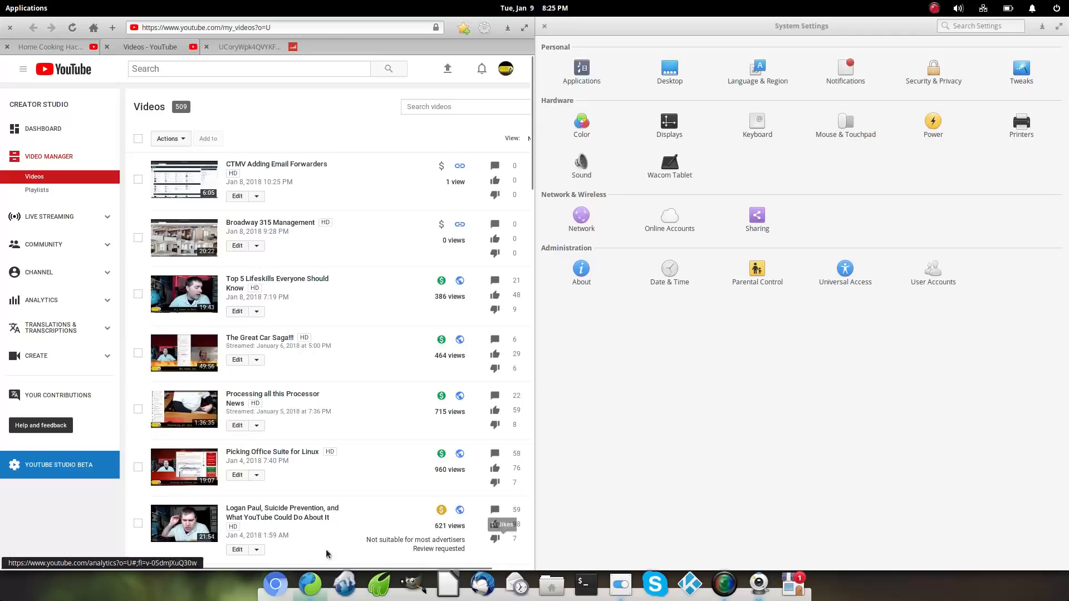
pyautogui.moveTo(715, 474)
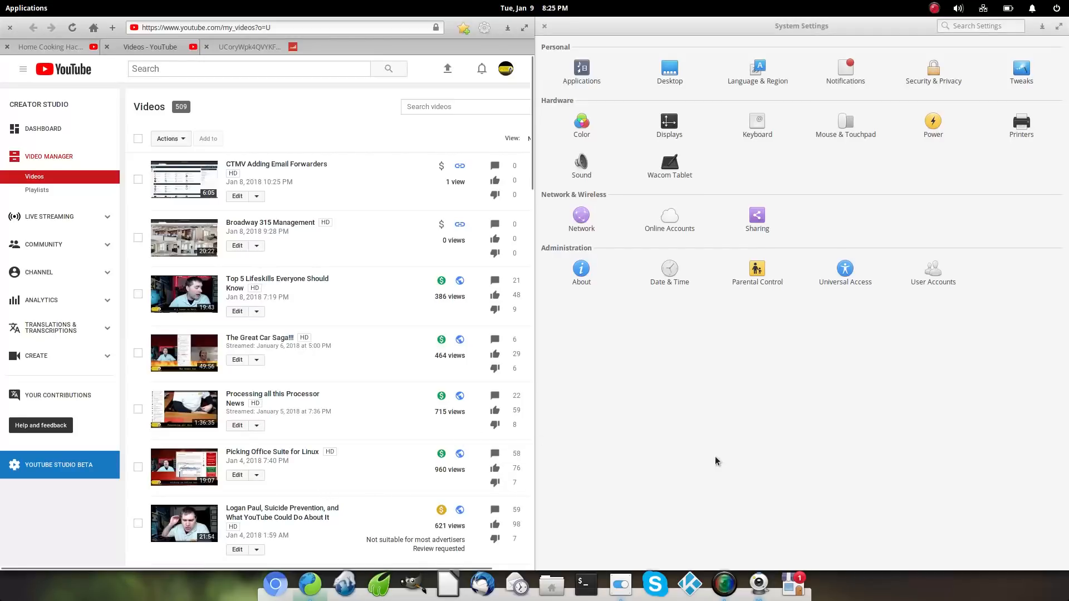
pyautogui.moveTo(993, 107)
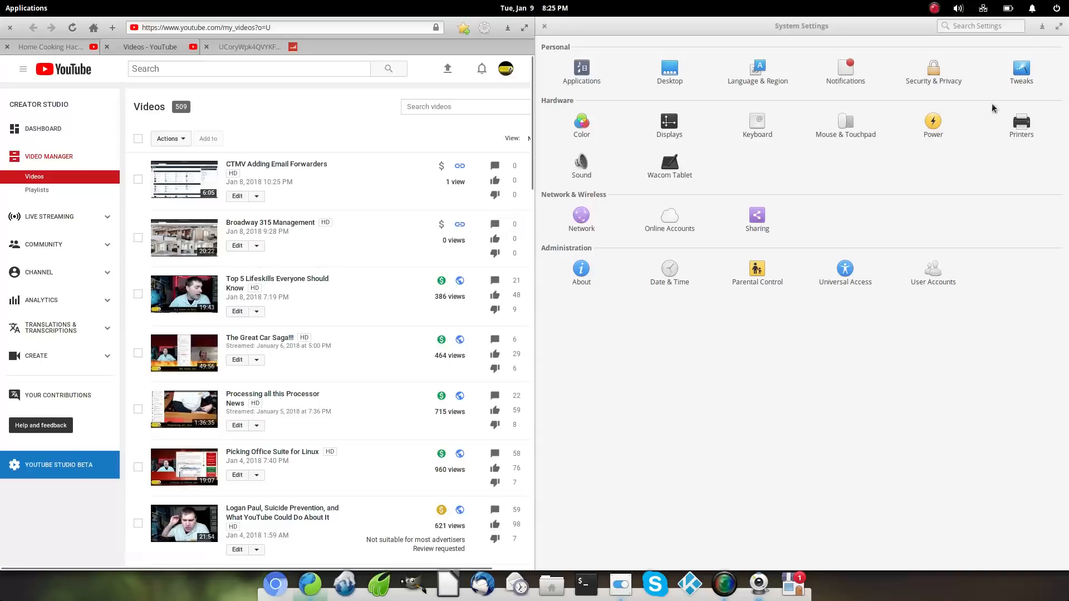
pyautogui.moveTo(495, 525)
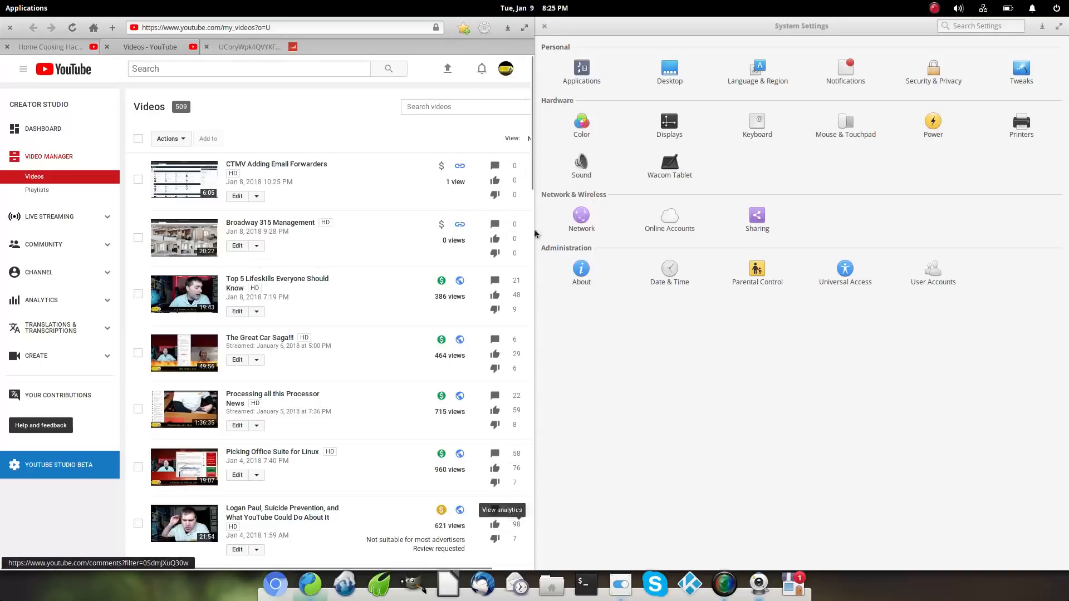
pyautogui.moveTo(630, 5)
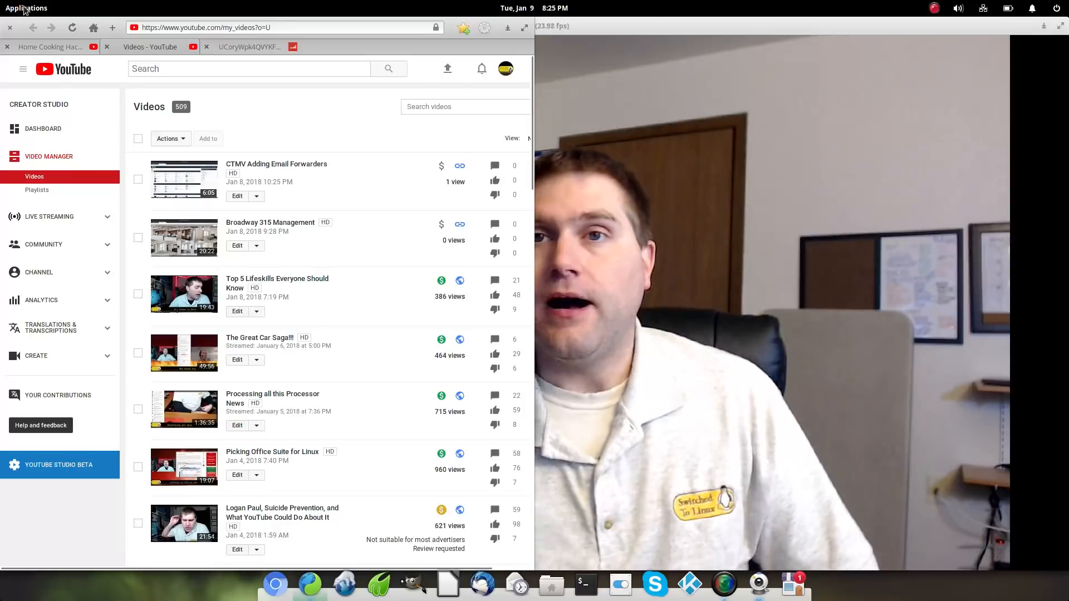
# - Browse the Science category, close the browser, then open the Office applications category
pyautogui.click(26, 7)
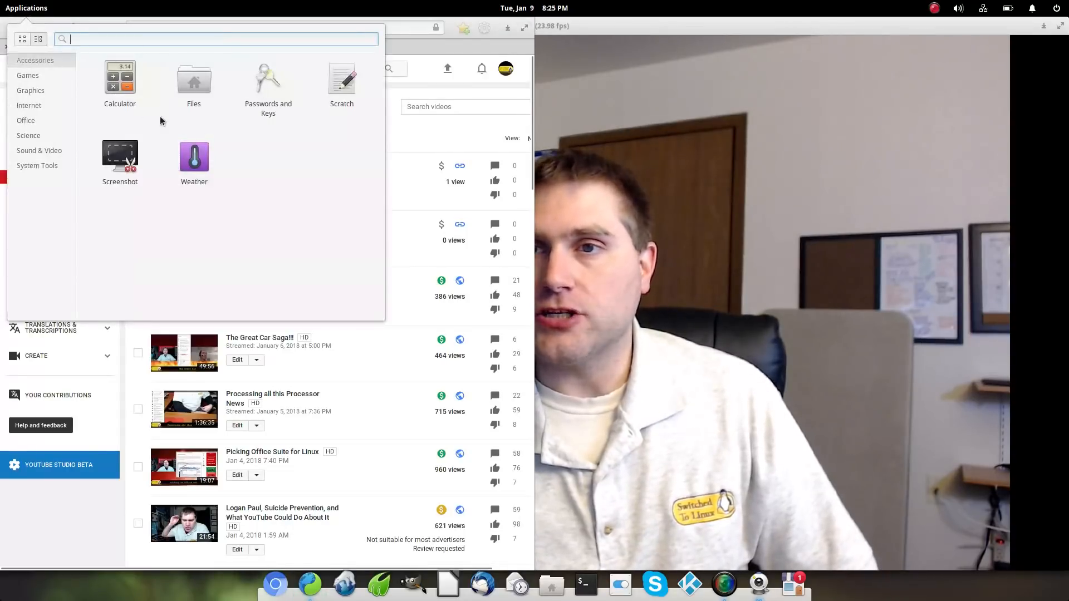
pyautogui.click(28, 135)
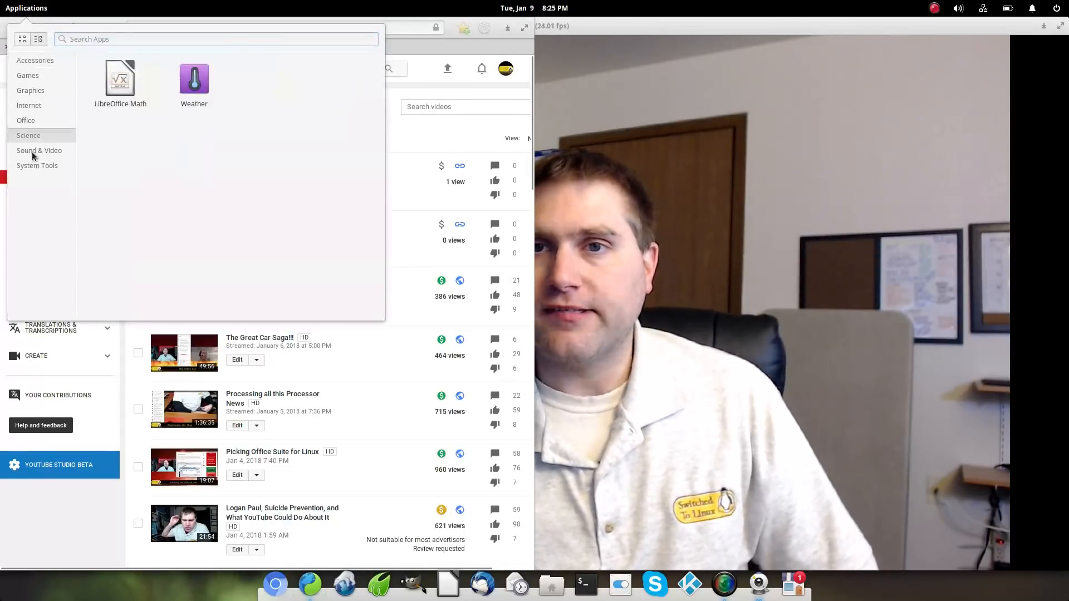
pyautogui.click(39, 149)
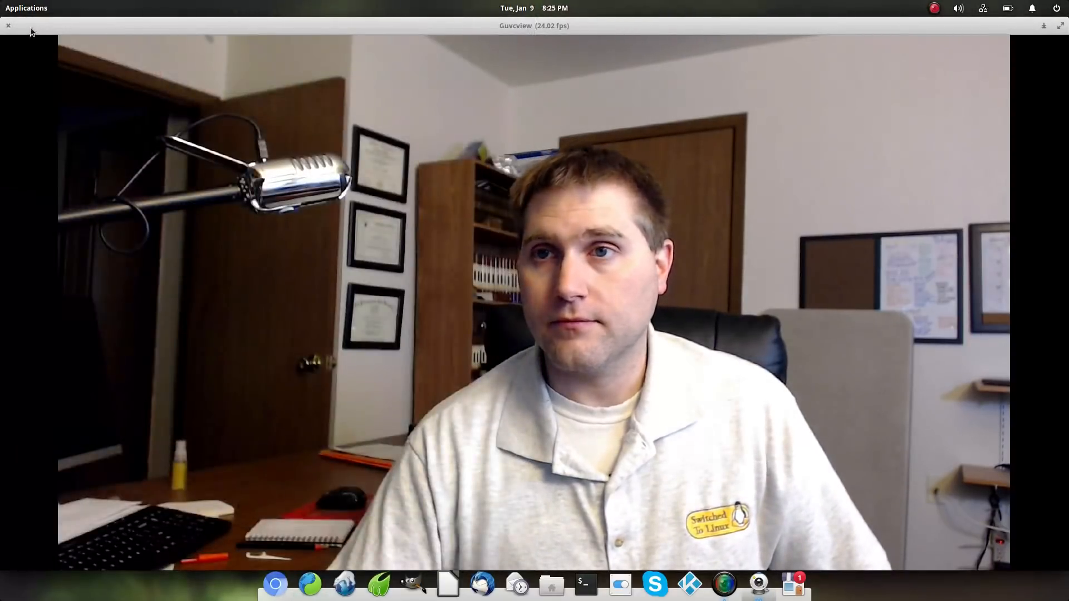
pyautogui.click(26, 8)
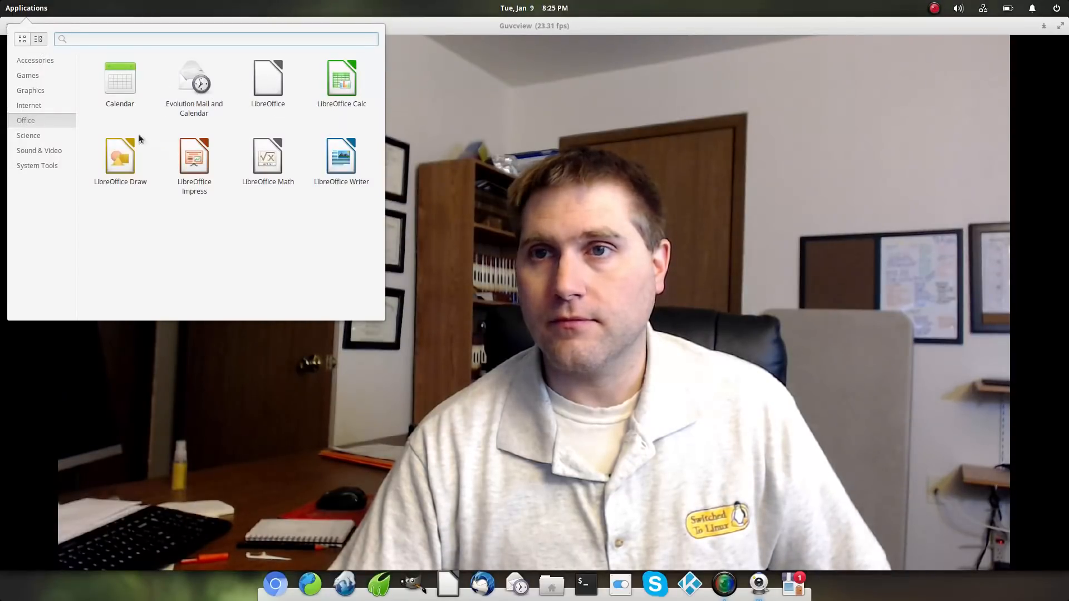
pyautogui.click(29, 105)
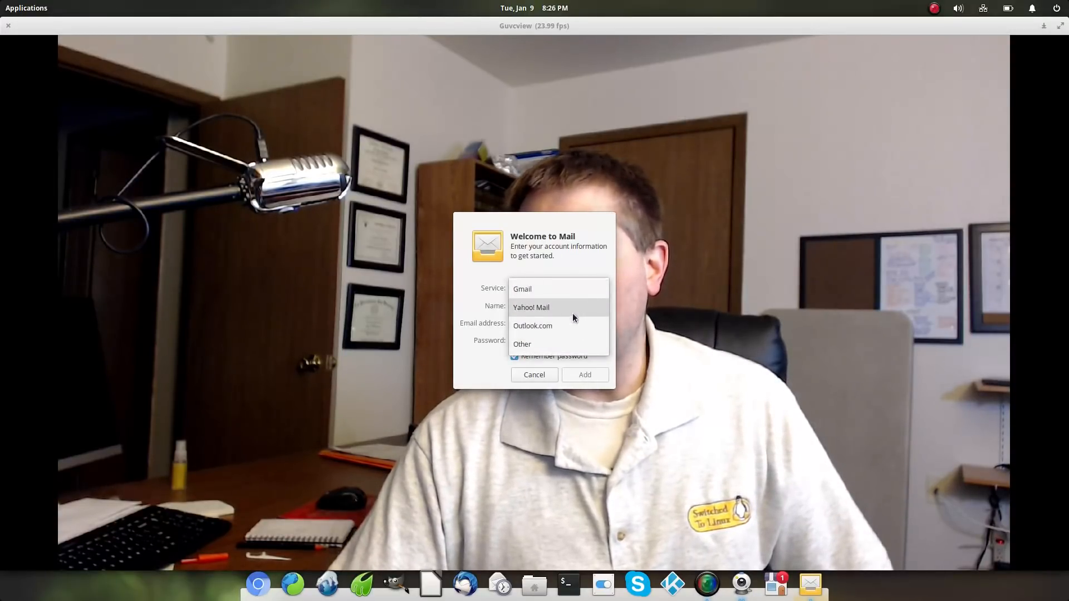
pyautogui.click(522, 344)
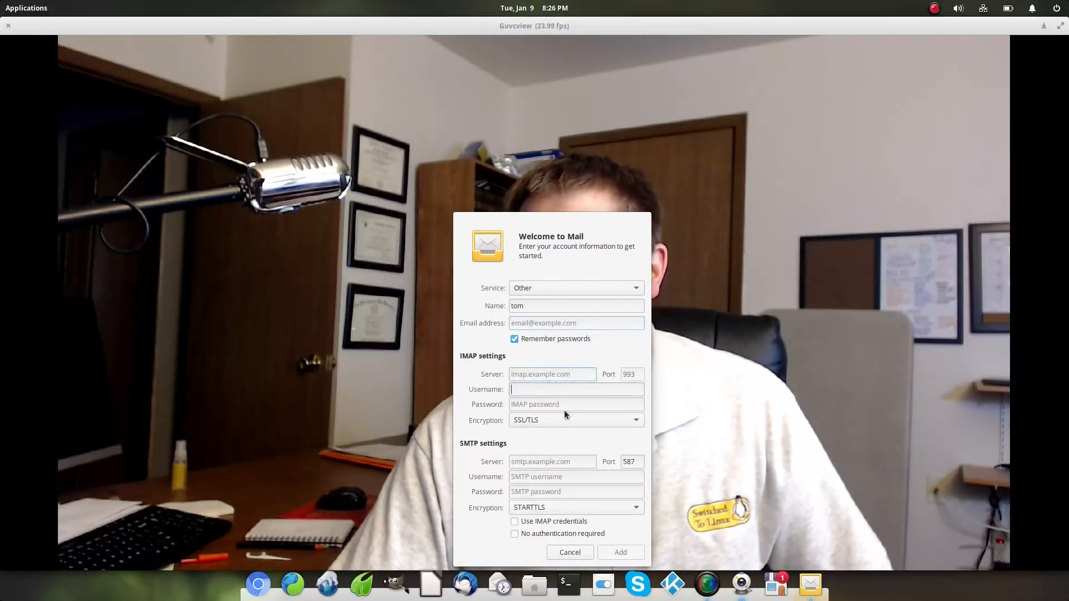
pyautogui.click(574, 403)
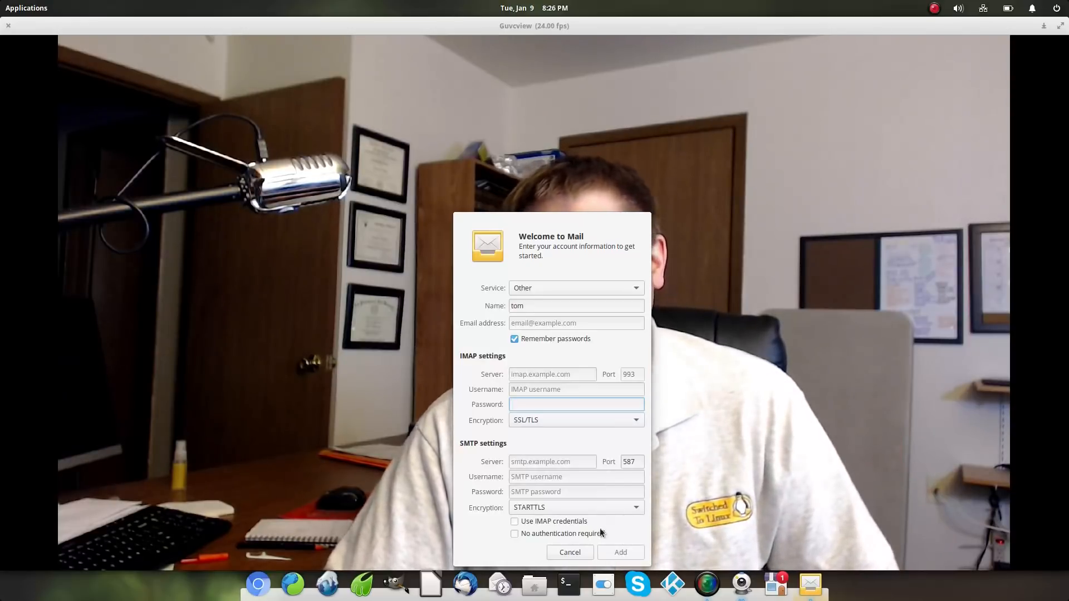
pyautogui.click(569, 552)
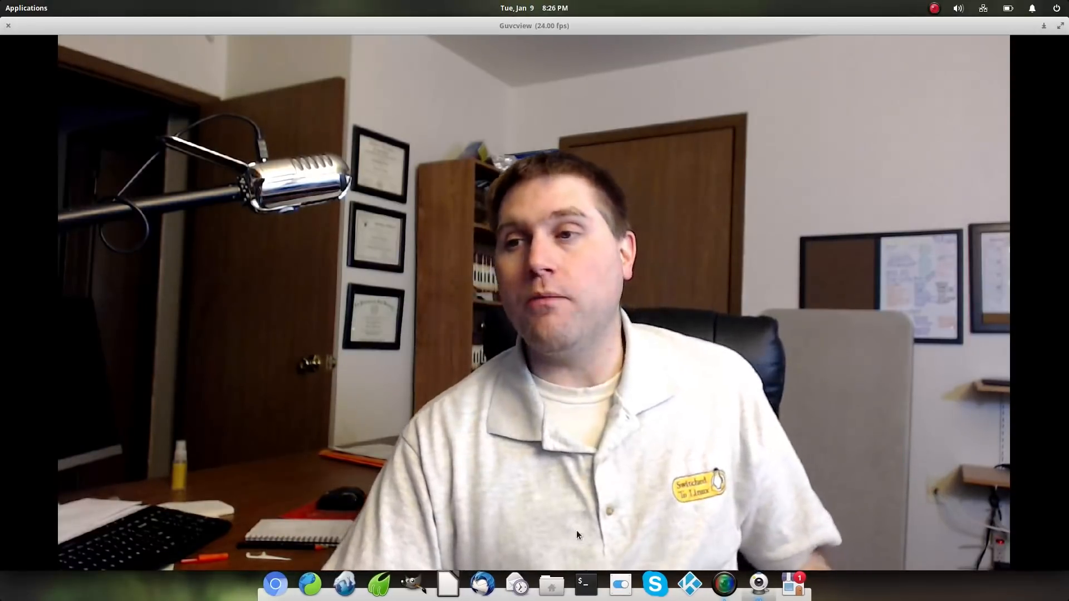
# - Open the applications launcher and browse the Graphics, Games and Internet categories
pyautogui.click(26, 7)
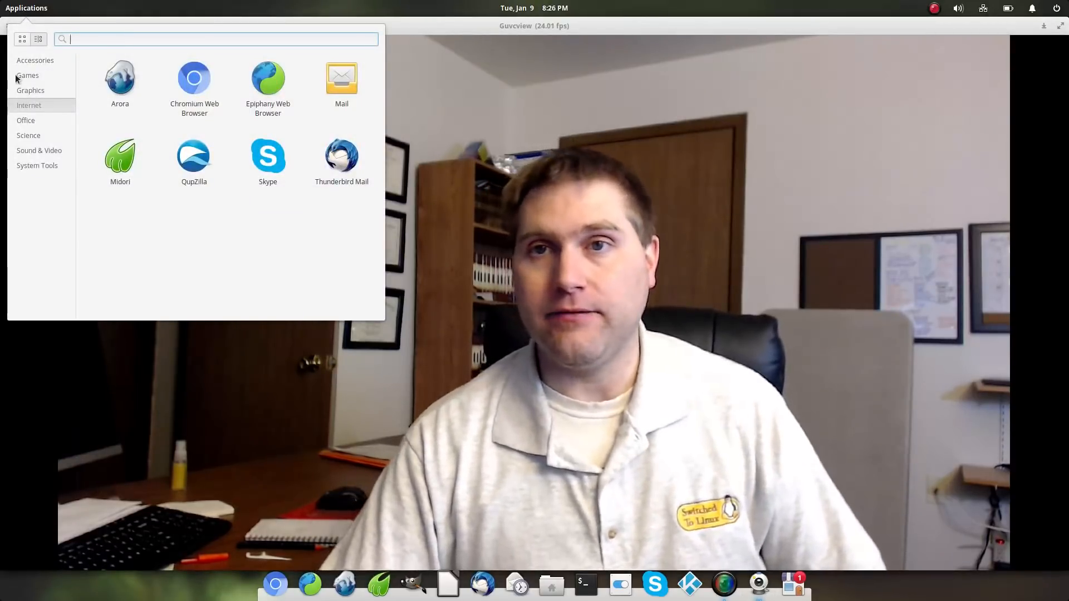
pyautogui.click(30, 90)
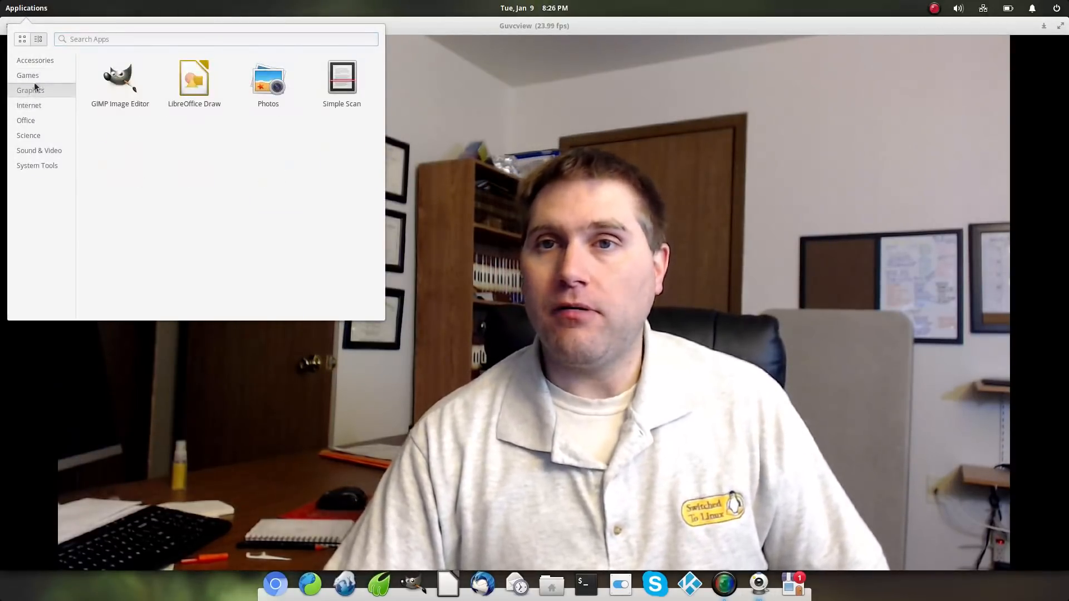
pyautogui.click(27, 75)
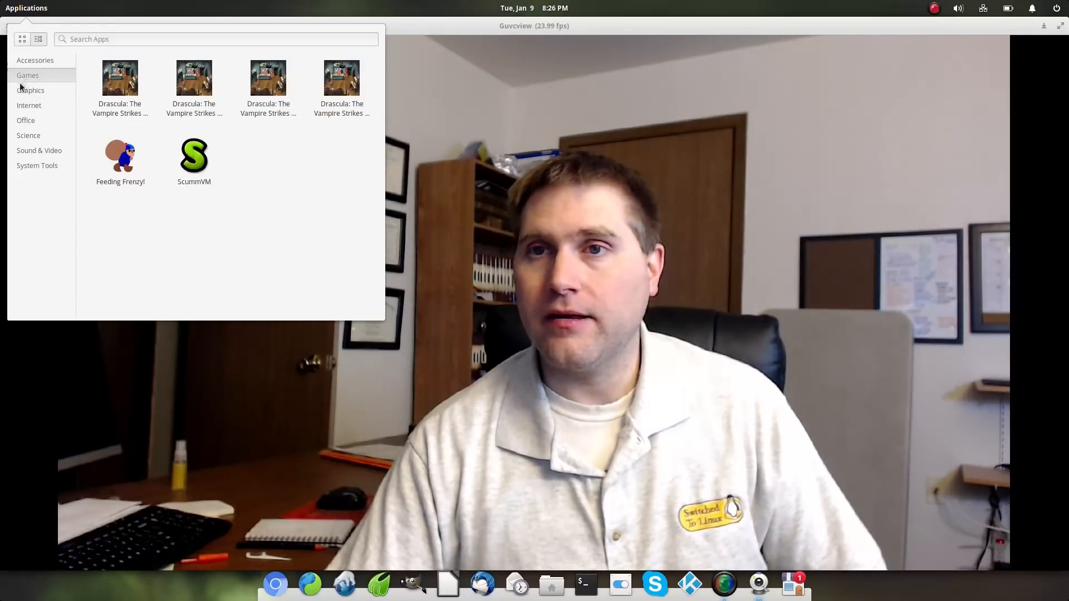
pyautogui.click(28, 105)
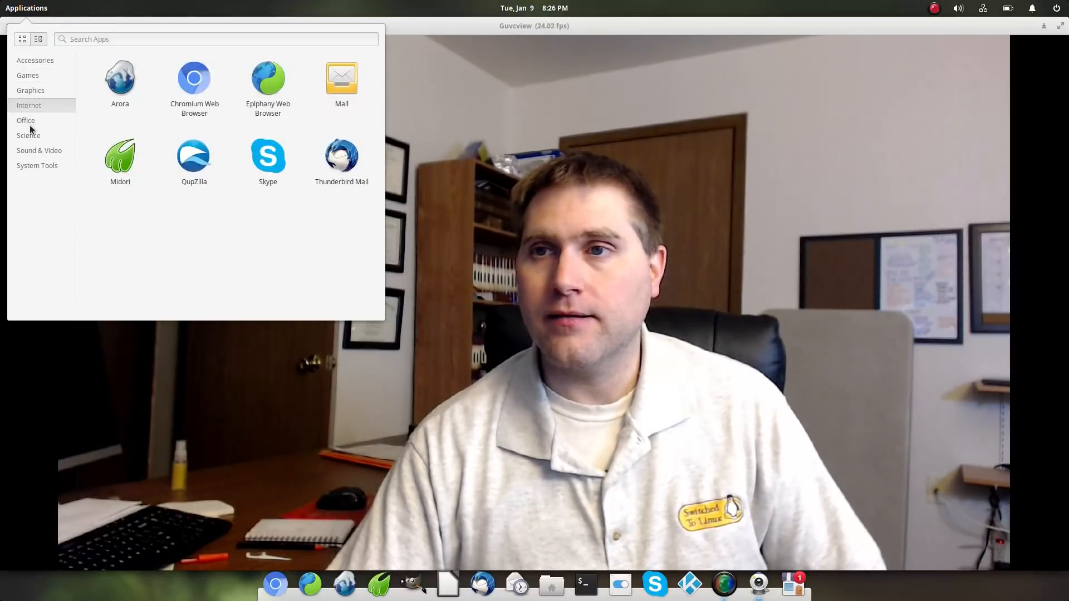
# - Browse the Office and Science categories, then click the Music icon in the dock
pyautogui.click(26, 120)
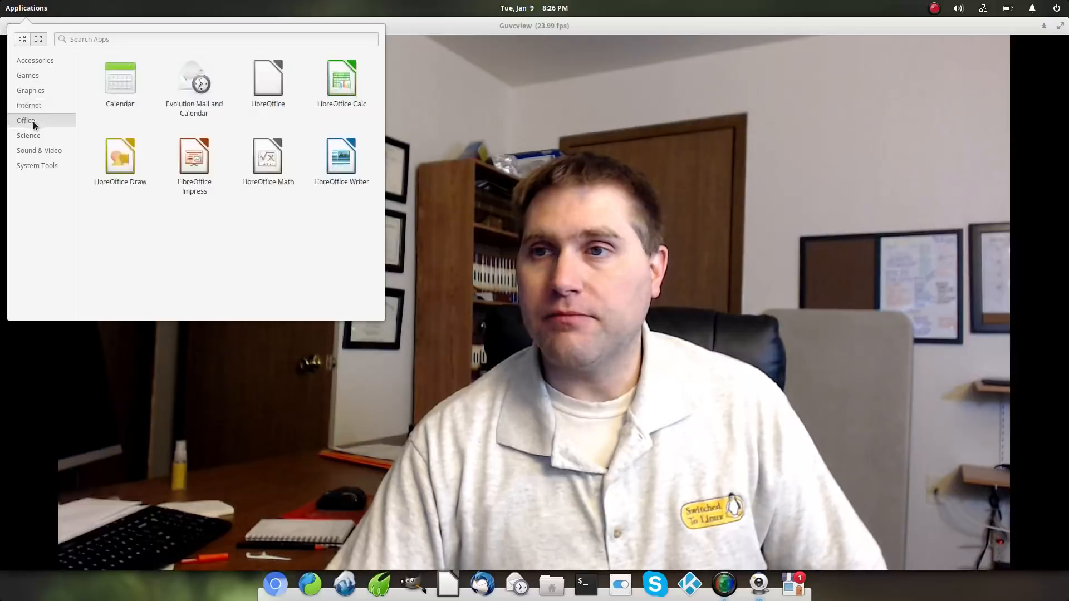
pyautogui.click(28, 135)
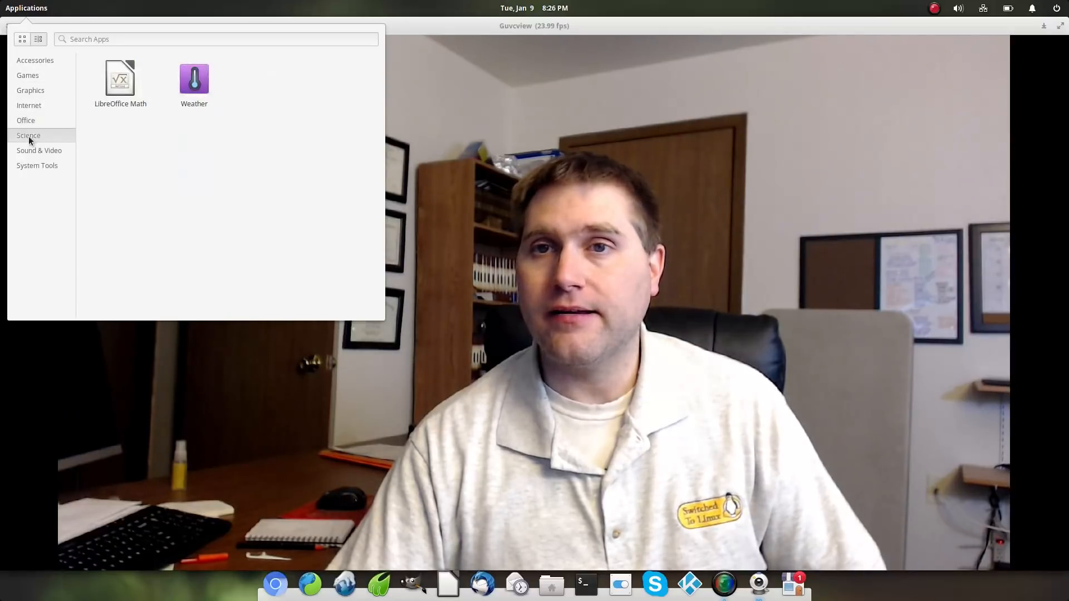
pyautogui.click(39, 150)
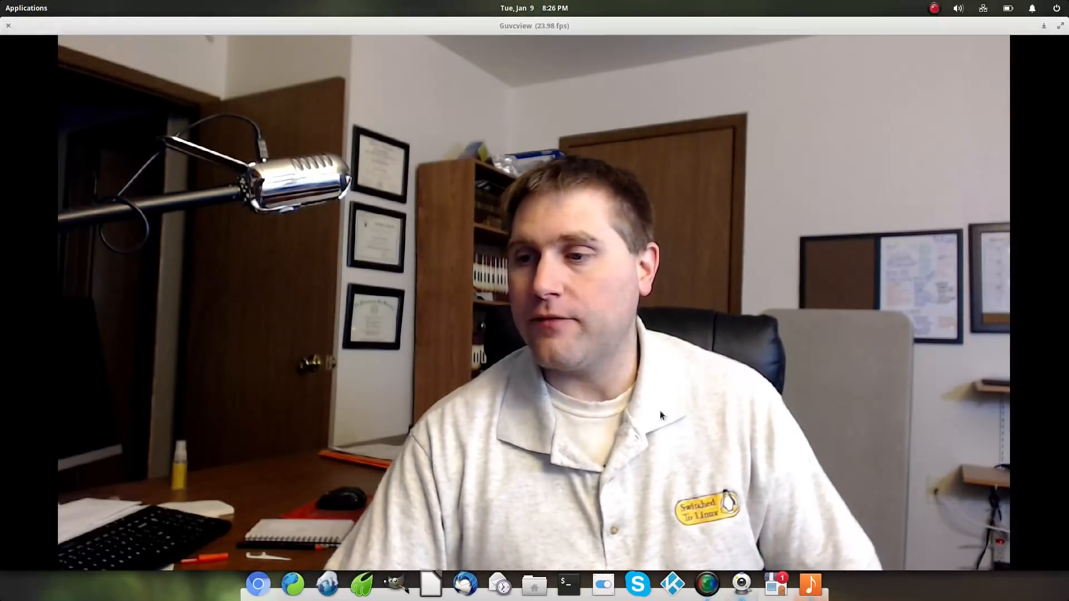
pyautogui.click(809, 584)
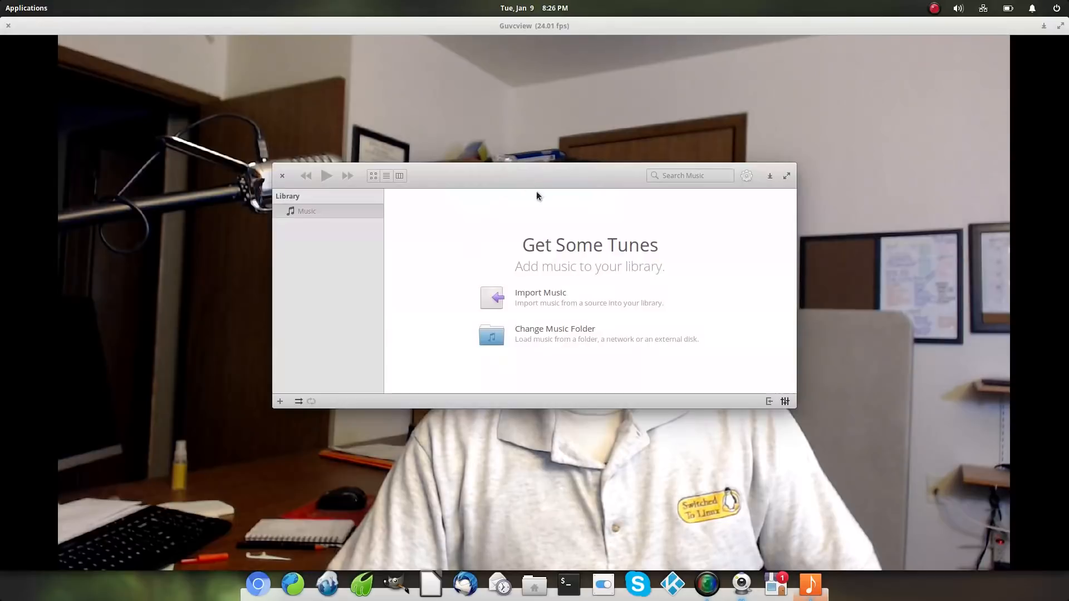
pyautogui.moveTo(519, 298)
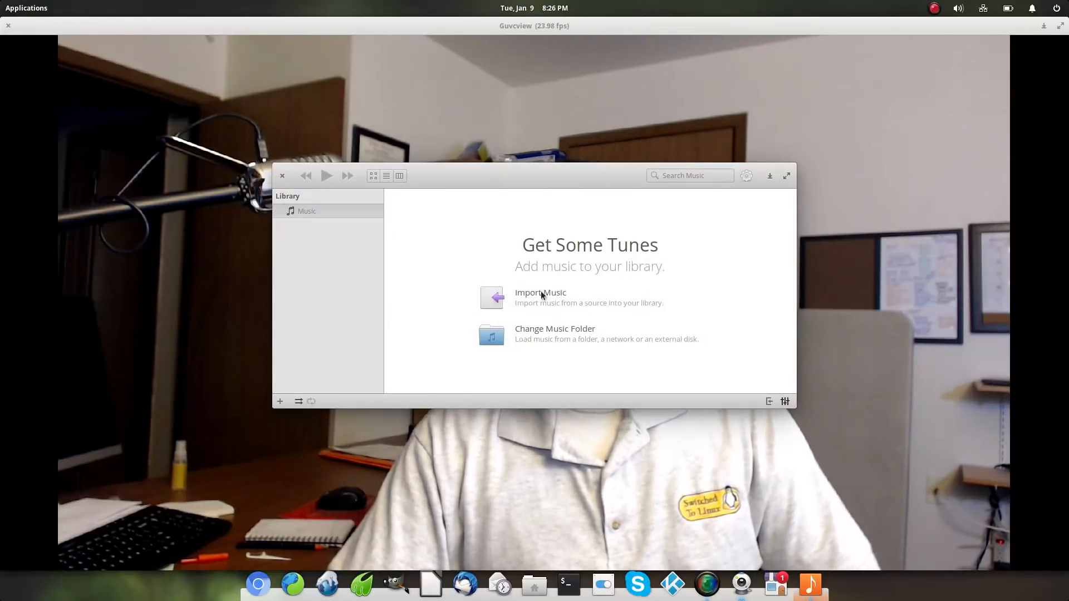
pyautogui.moveTo(322, 329)
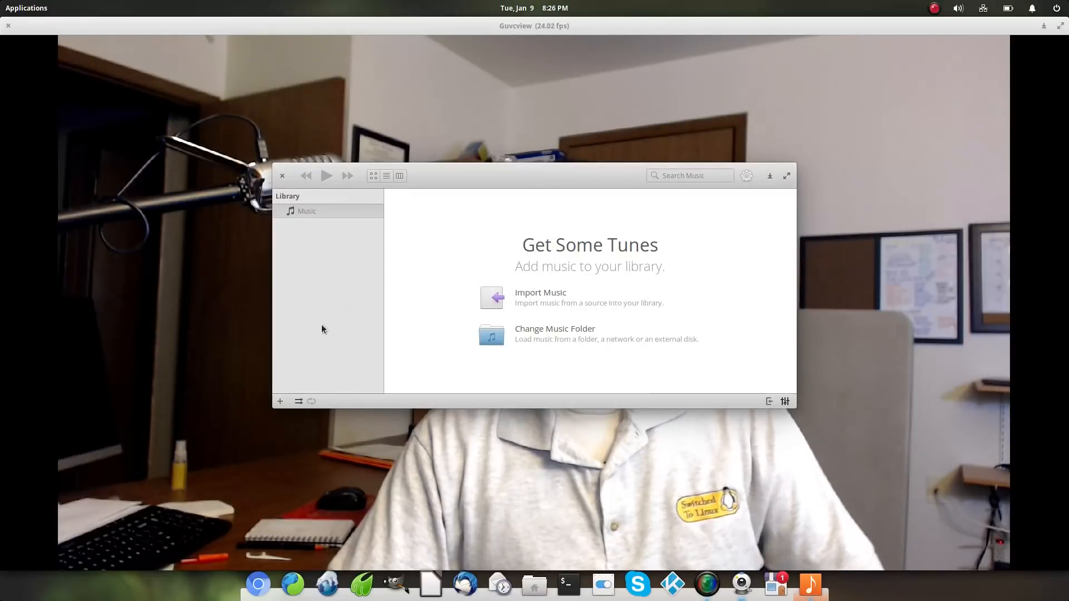
pyautogui.moveTo(846, 106)
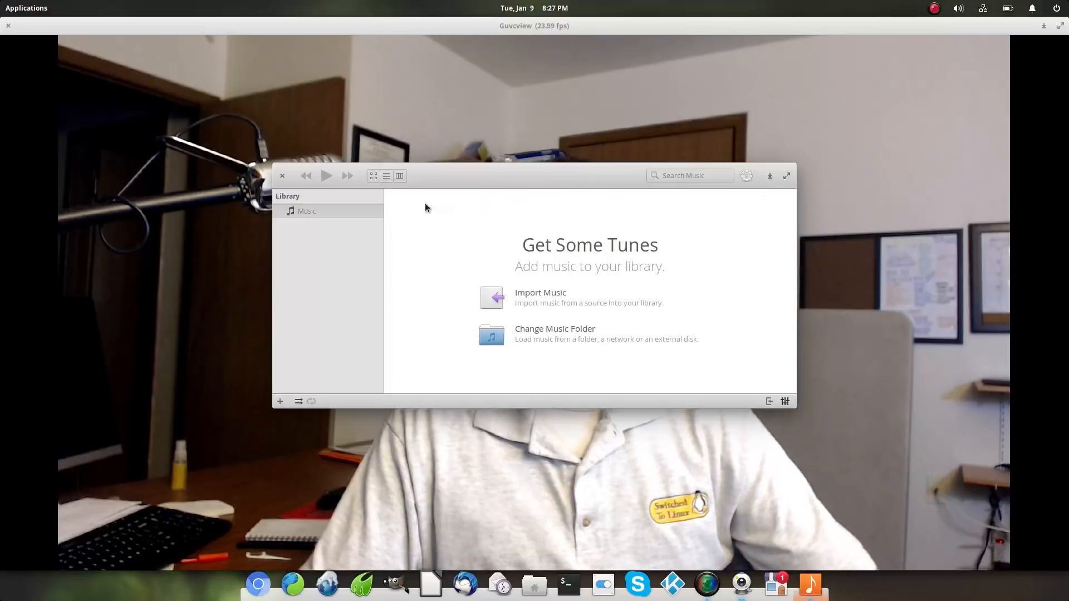
pyautogui.moveTo(763, 168)
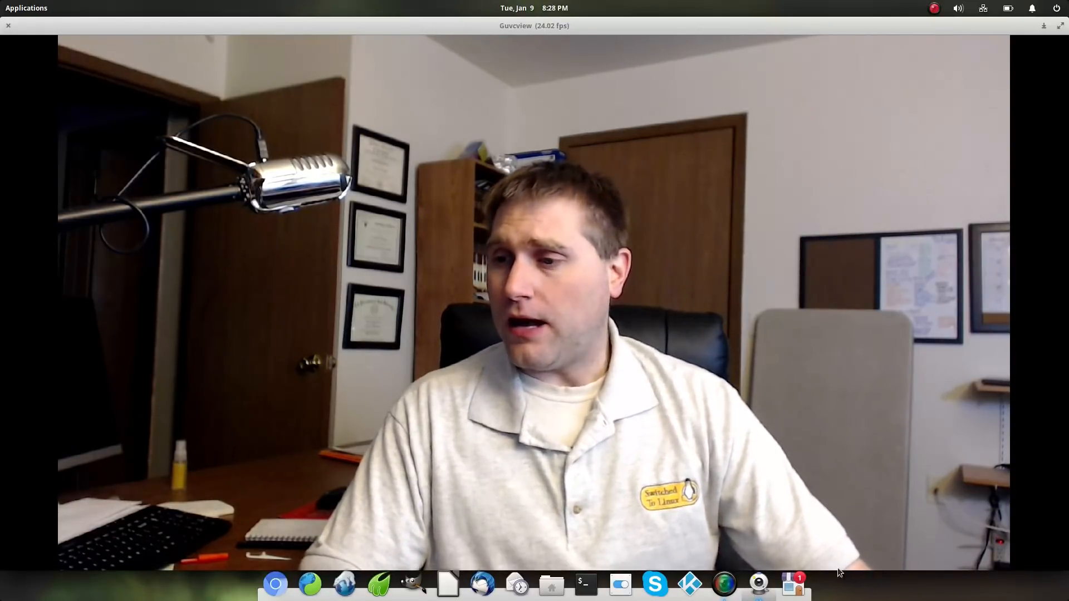
# - Open Guvcview's dock menu and dismiss the video stream error with Ok
pyautogui.rightClick(758, 583)
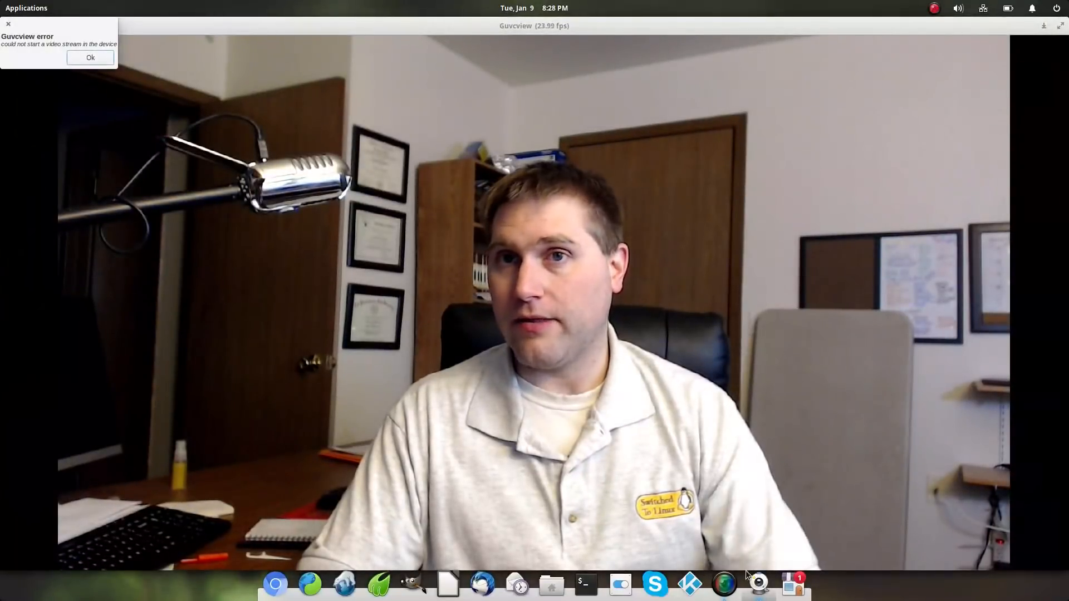
pyautogui.click(90, 57)
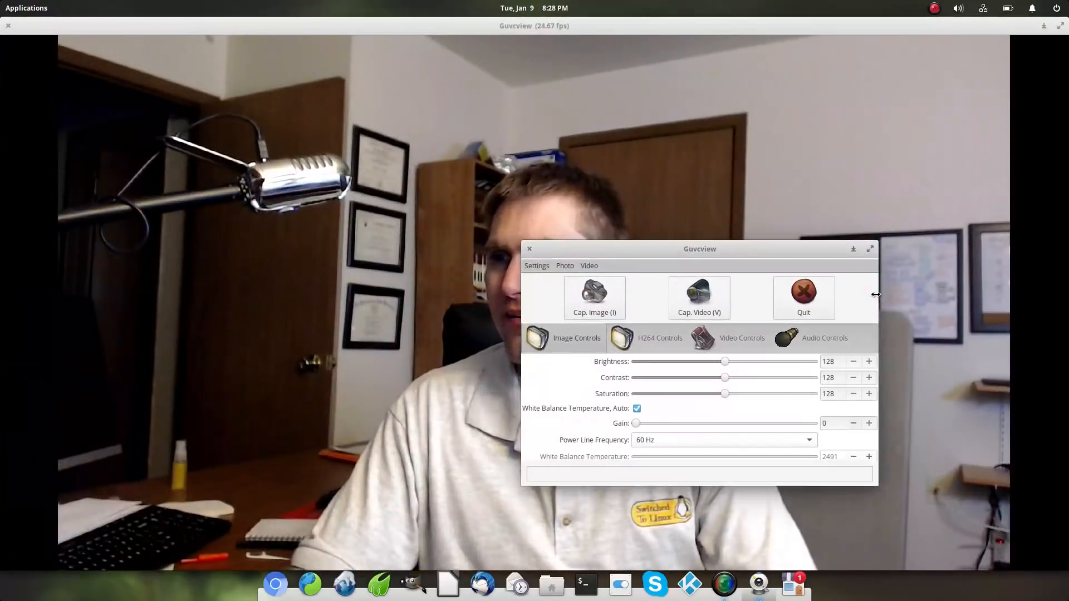
# - In Video Controls, set Camera Output to MJPG and pick a smaller resolution
pyautogui.click(742, 337)
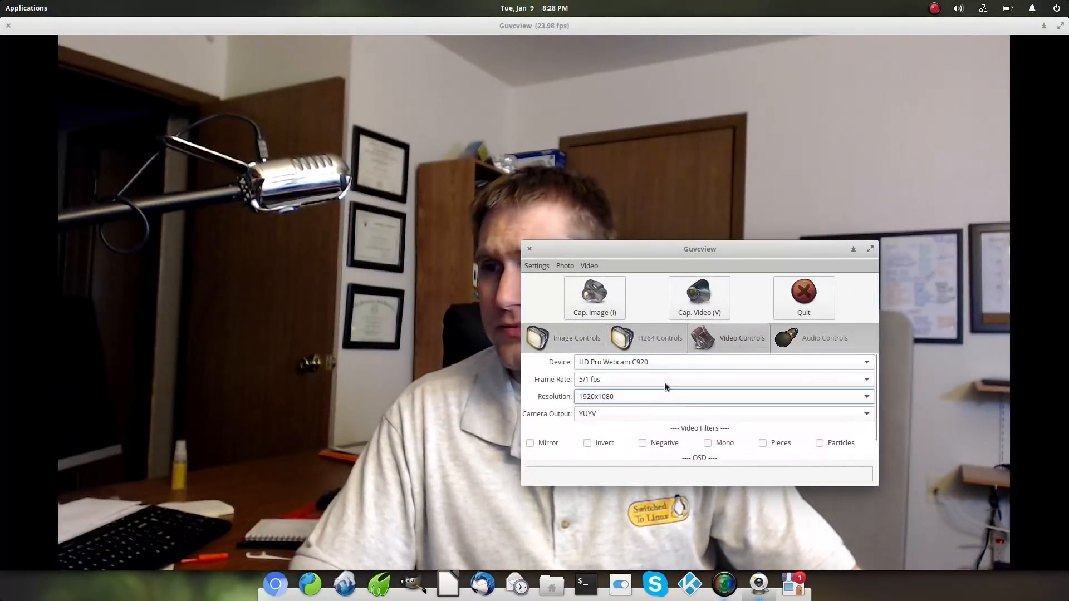
pyautogui.click(722, 396)
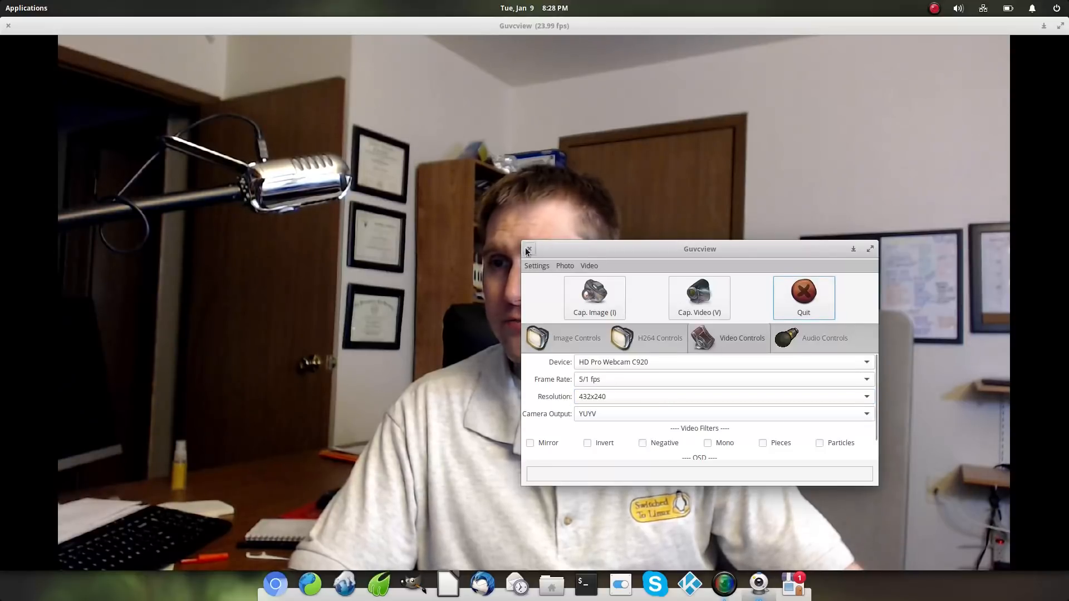
pyautogui.click(527, 249)
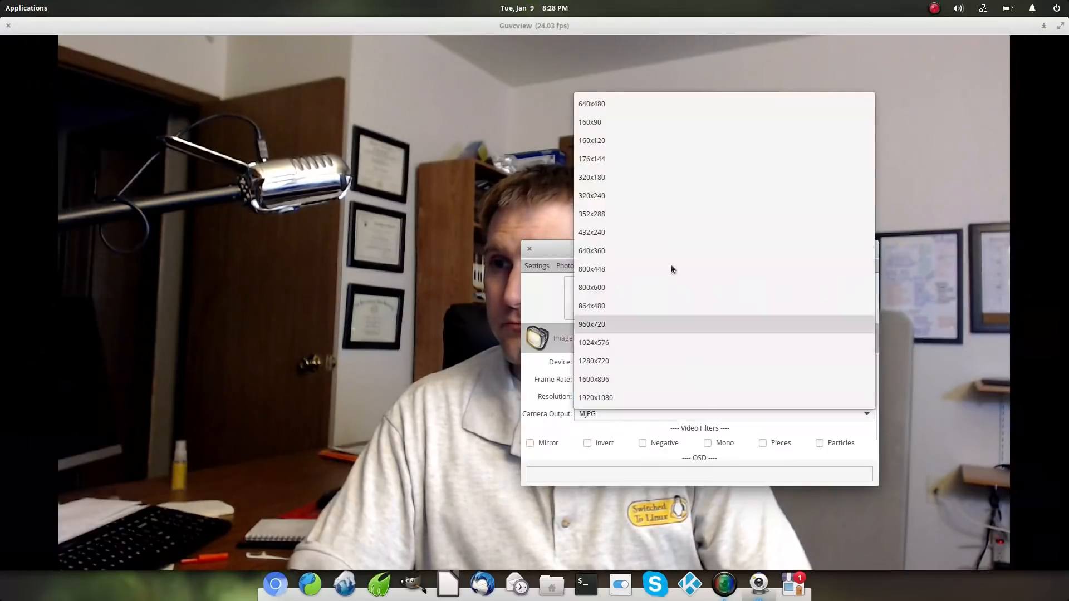
pyautogui.click(591, 232)
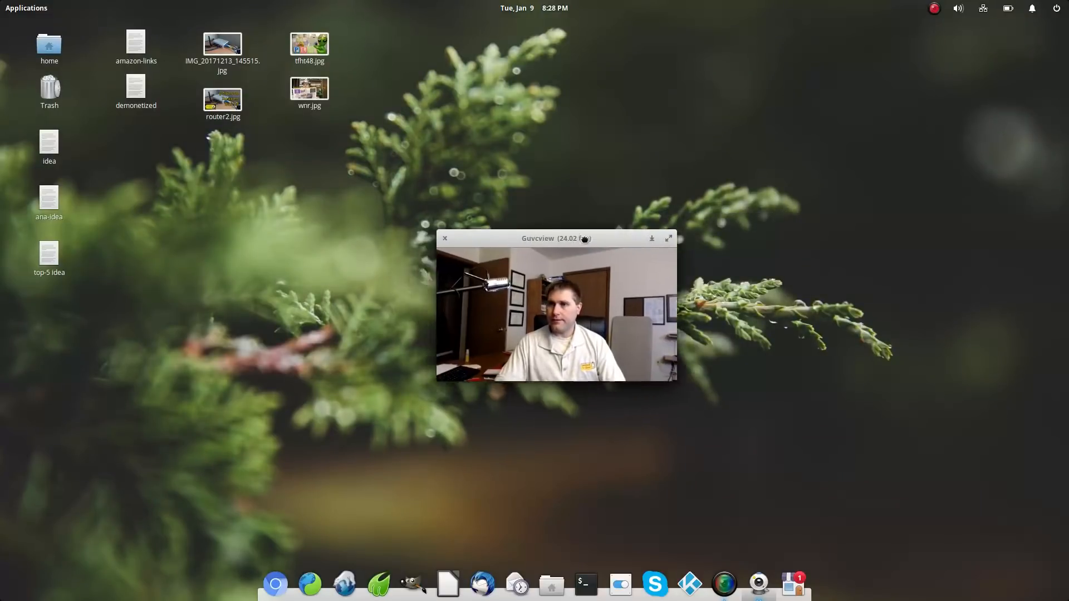
# - Drag the small Guvcview camera window to the upper-right of the desktop
pyautogui.moveTo(555, 239); pyautogui.dragTo(835, 111)
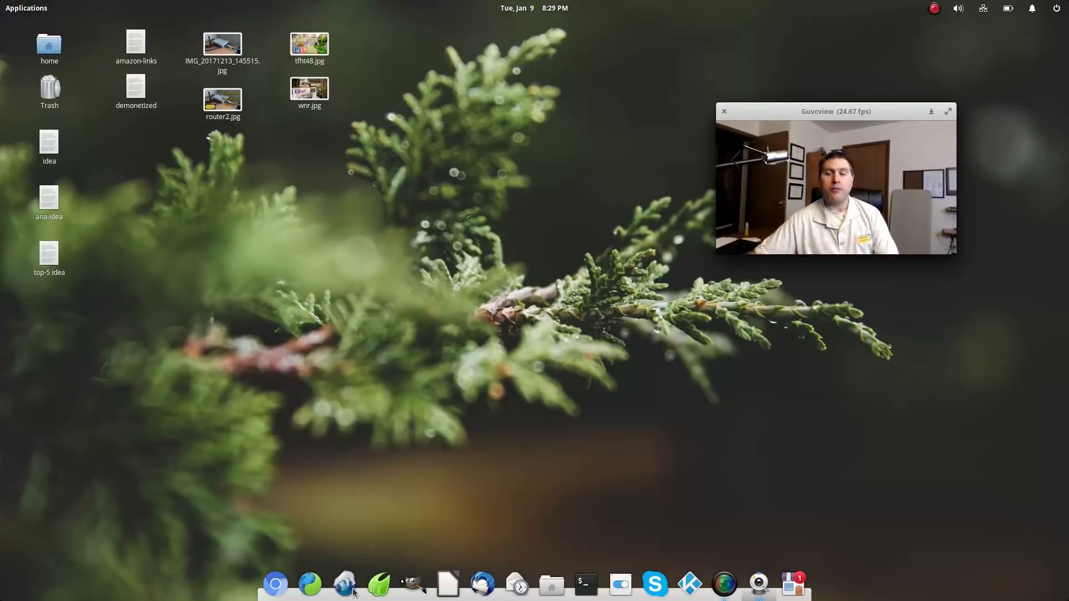
pyautogui.moveTo(310, 584)
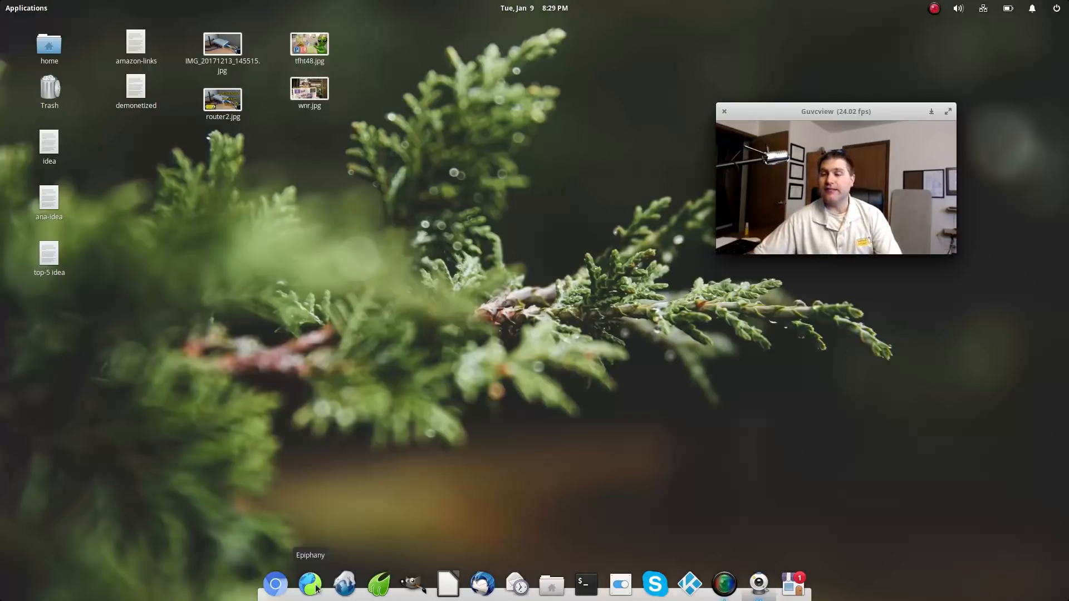
pyautogui.click(309, 584)
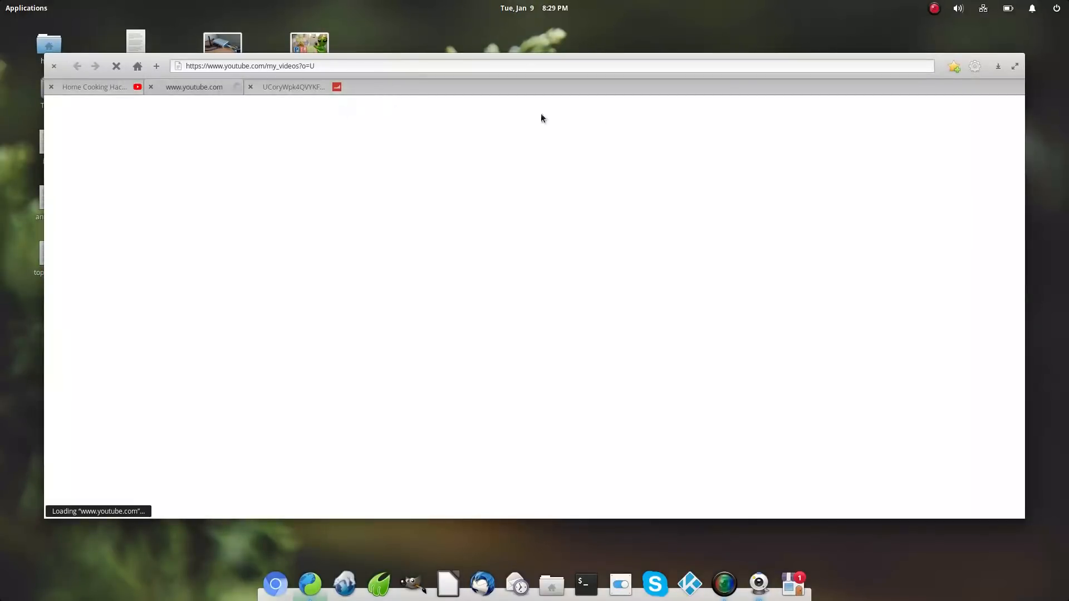
pyautogui.moveTo(995, 64)
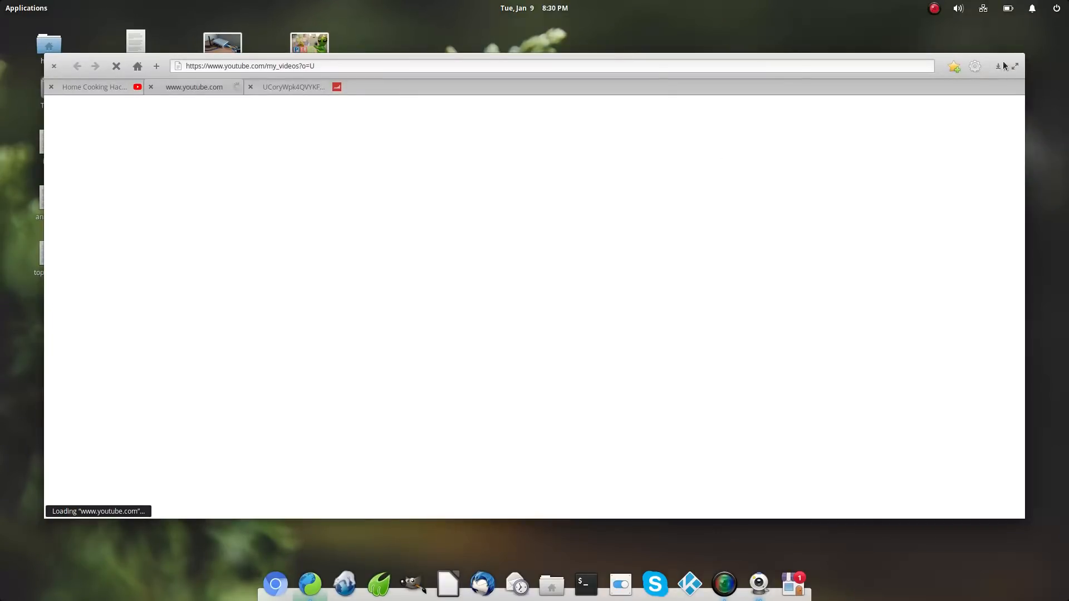
pyautogui.click(53, 65)
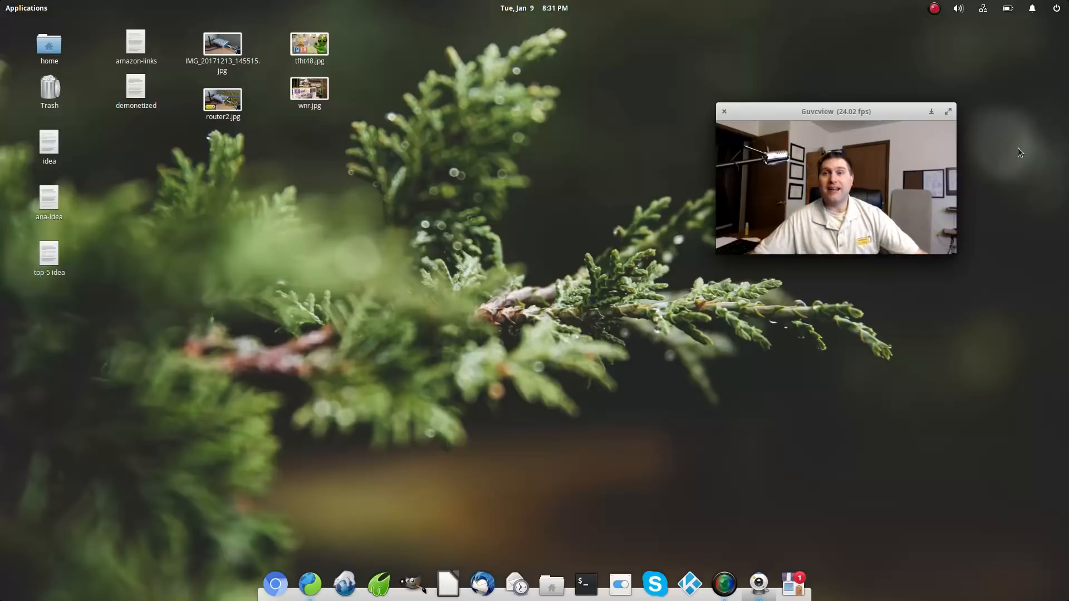
pyautogui.moveTo(315, 382)
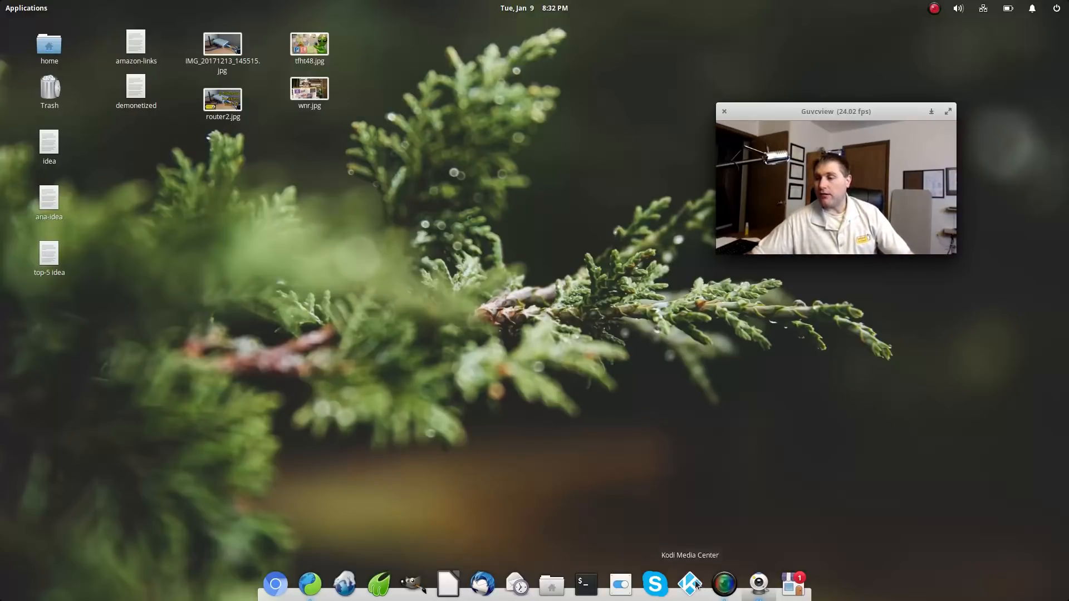
pyautogui.moveTo(665, 514)
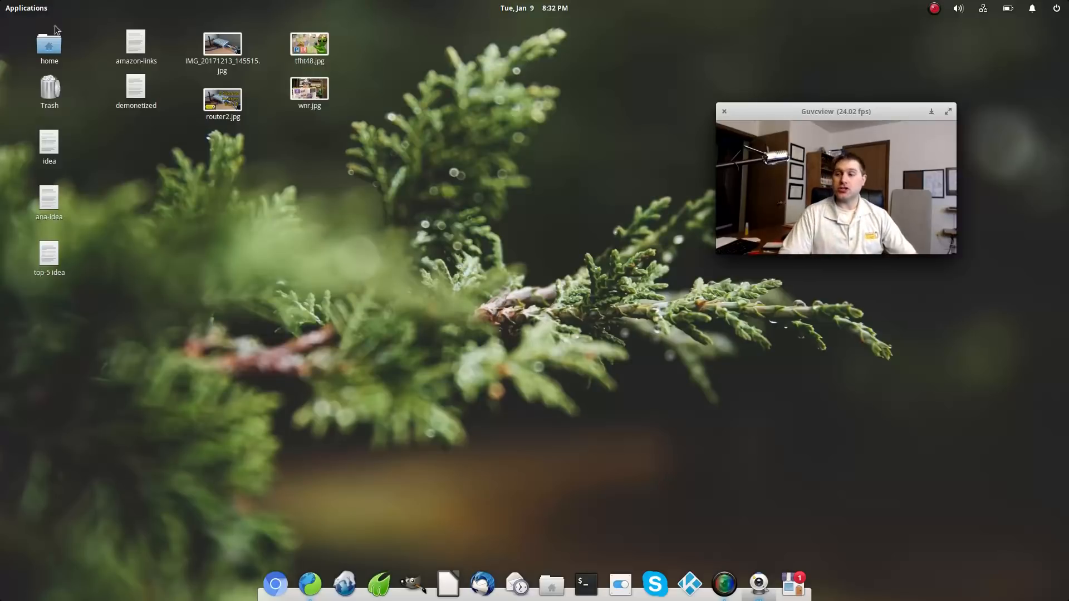
pyautogui.moveTo(395, 273)
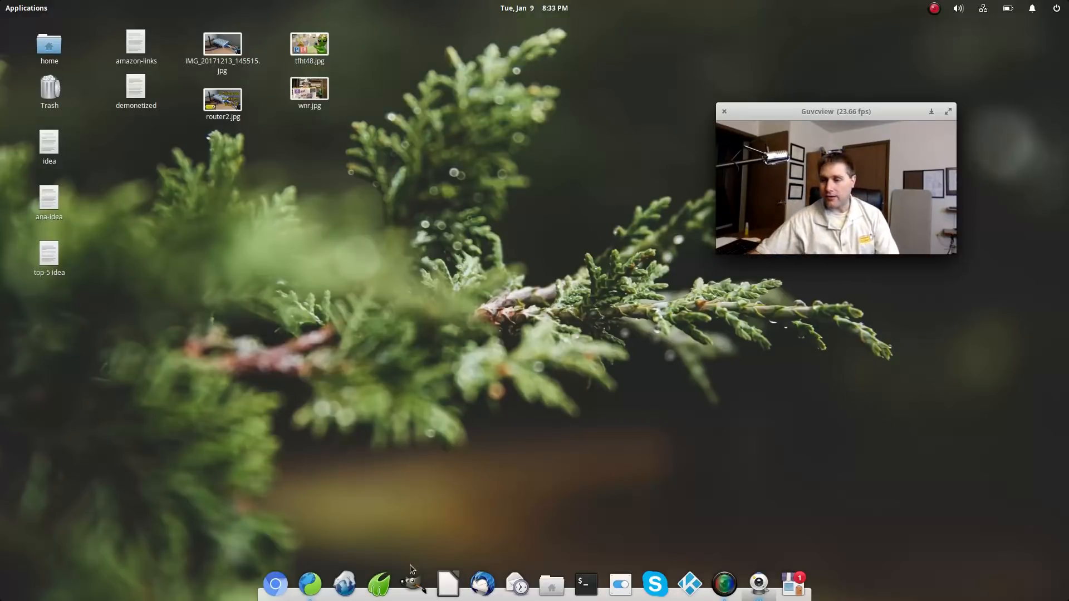
pyautogui.moveTo(344, 584)
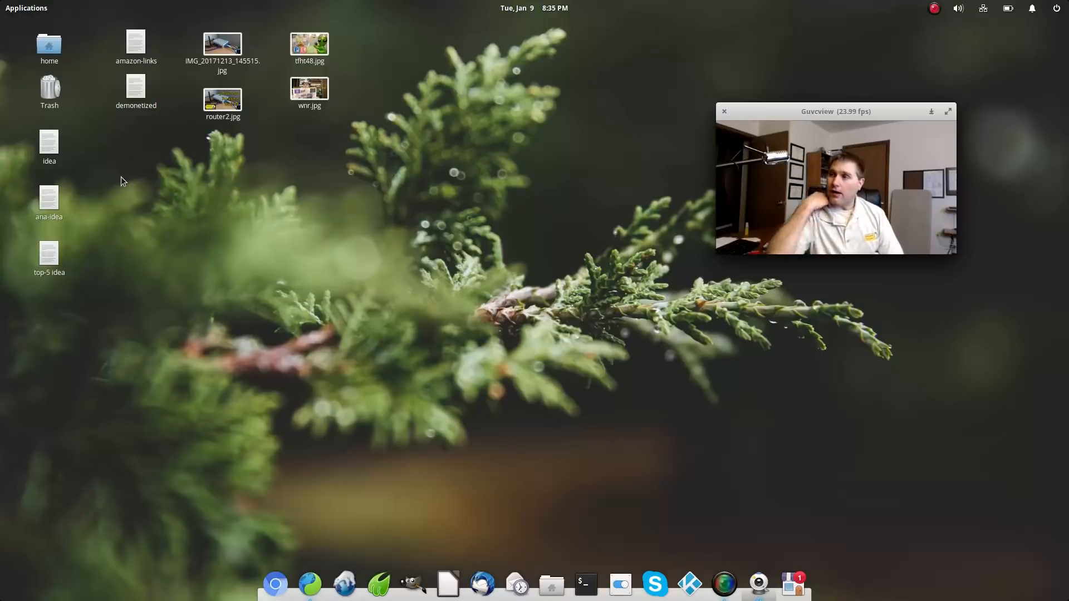
pyautogui.moveTo(13, 197)
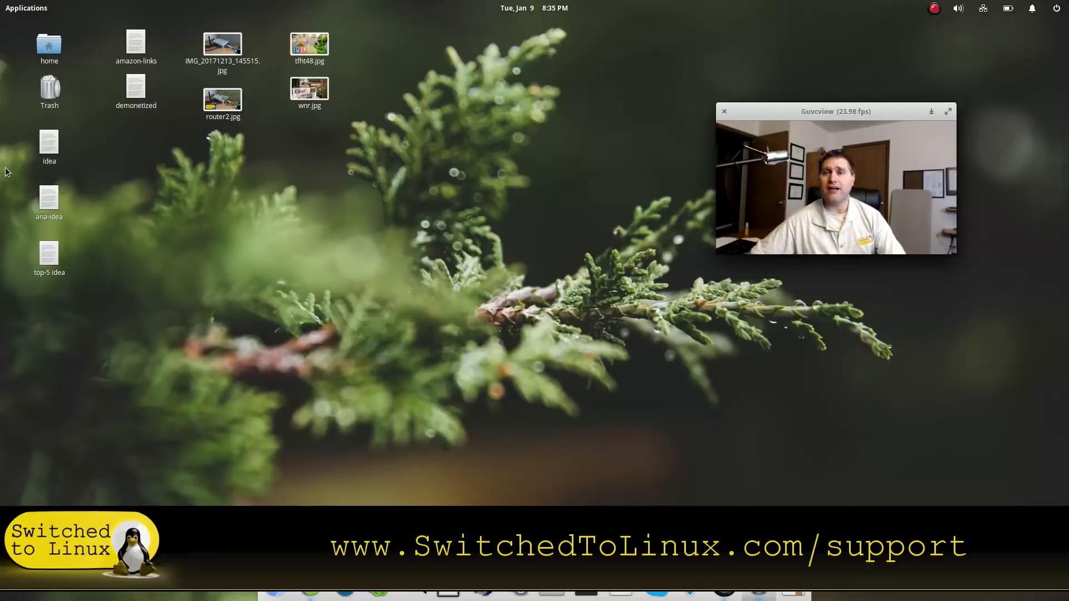
pyautogui.moveTo(41, 164)
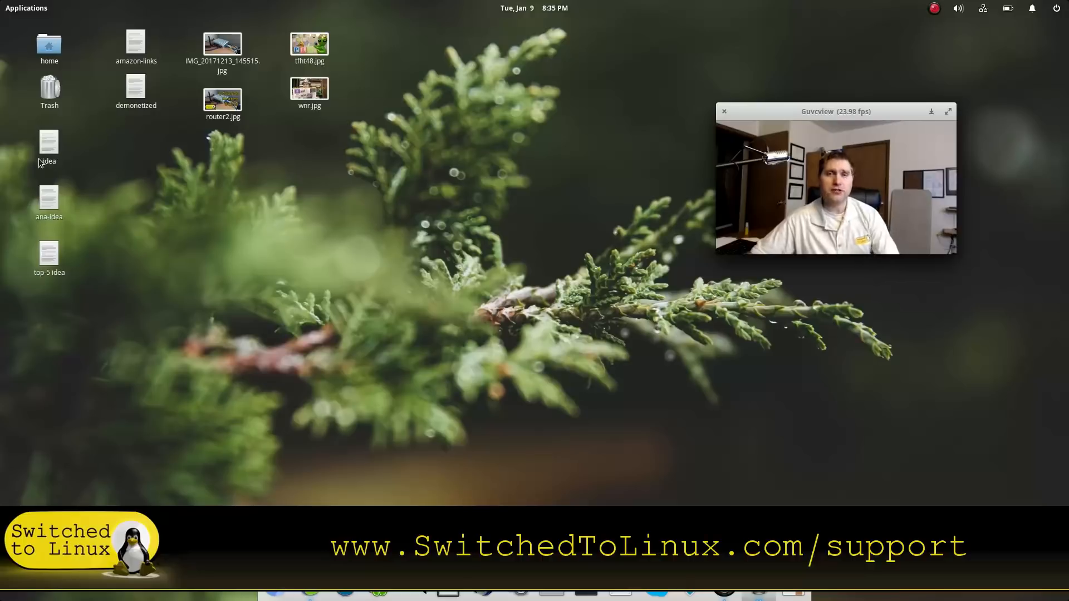